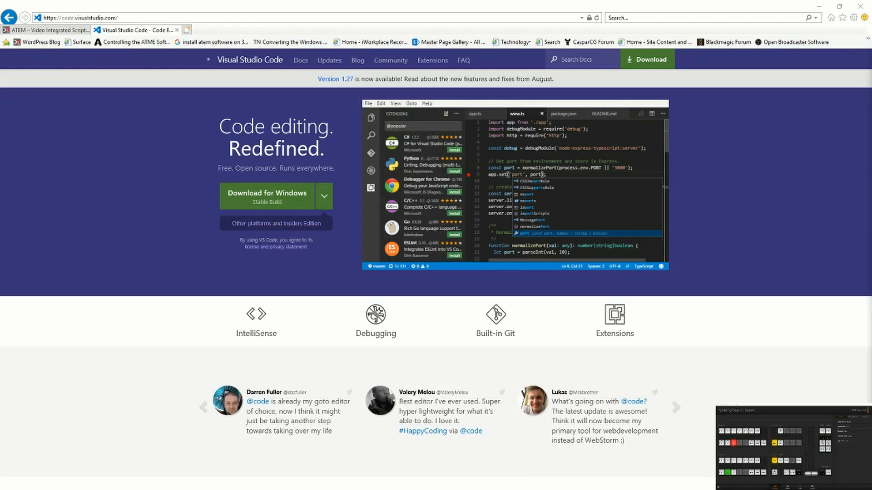
{"action": "mouse_move", "coordinate": [327, 193]}
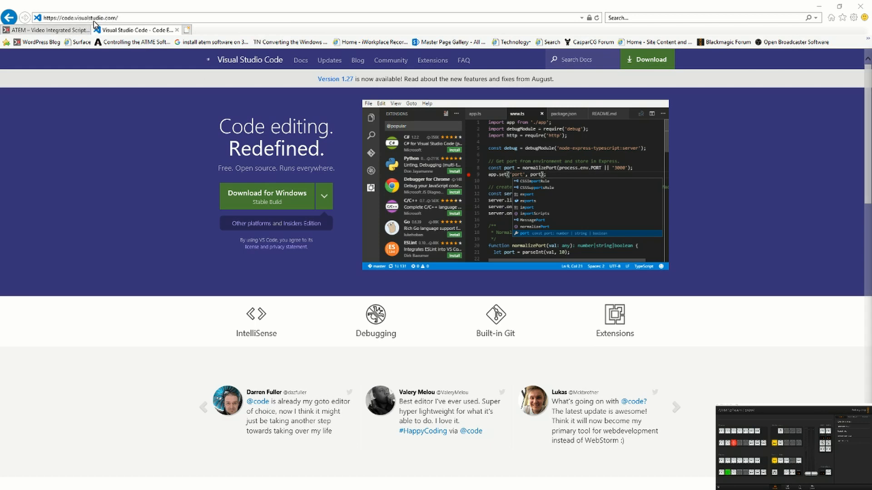
{"action": "mouse_move", "coordinate": [99, 51]}
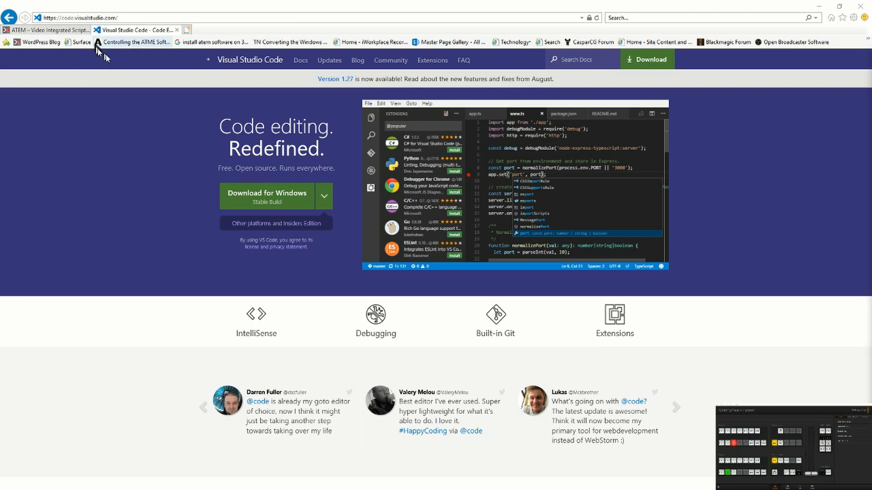
{"action": "mouse_move", "coordinate": [325, 196]}
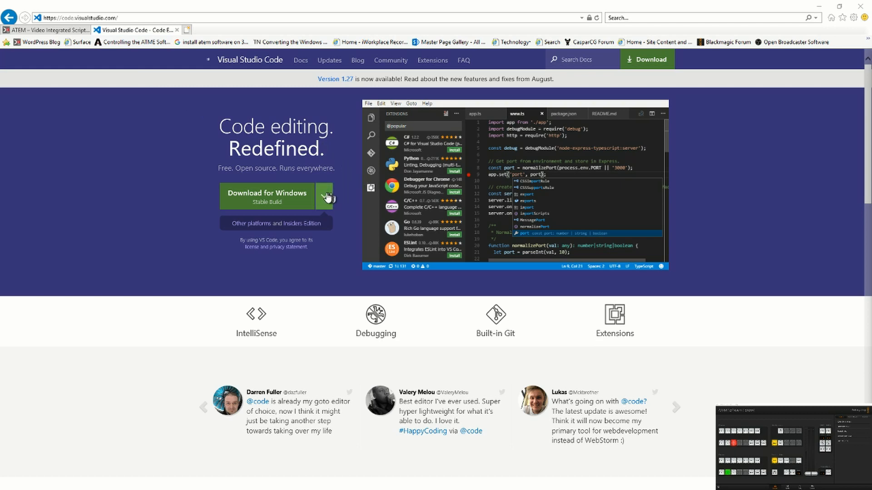
{"action": "mouse_move", "coordinate": [345, 247]}
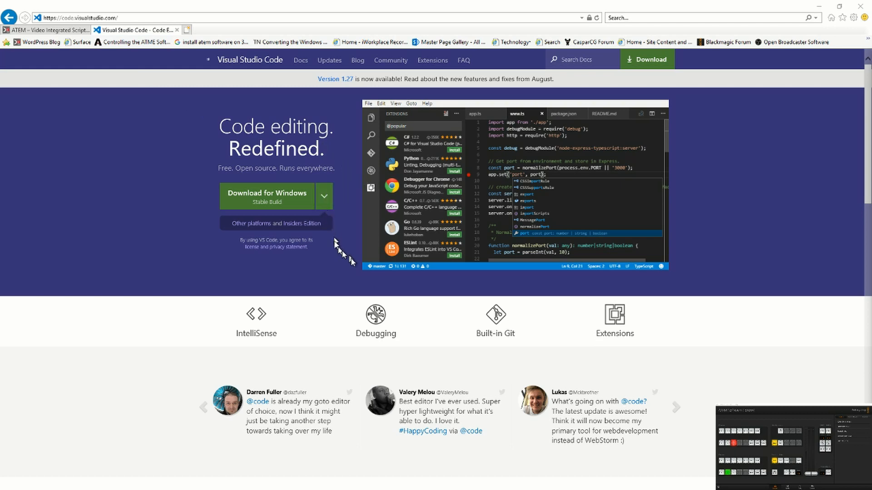
{"action": "mouse_move", "coordinate": [437, 311]}
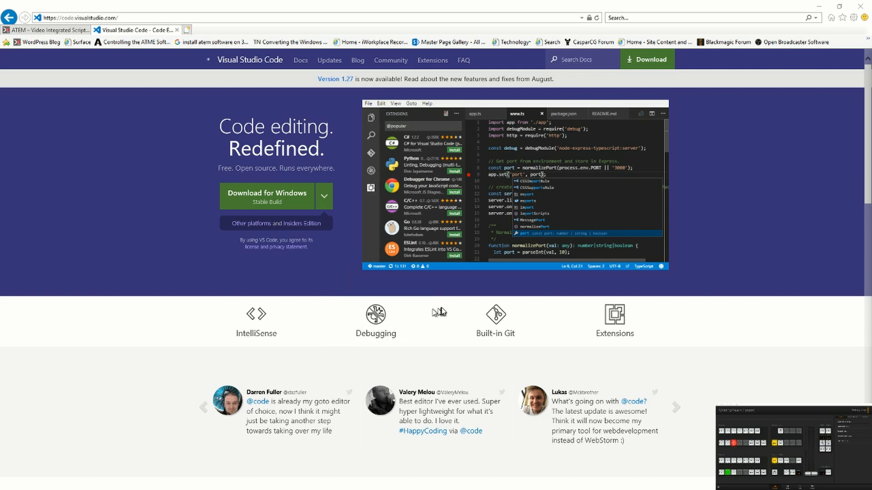
{"action": "mouse_move", "coordinate": [480, 318]}
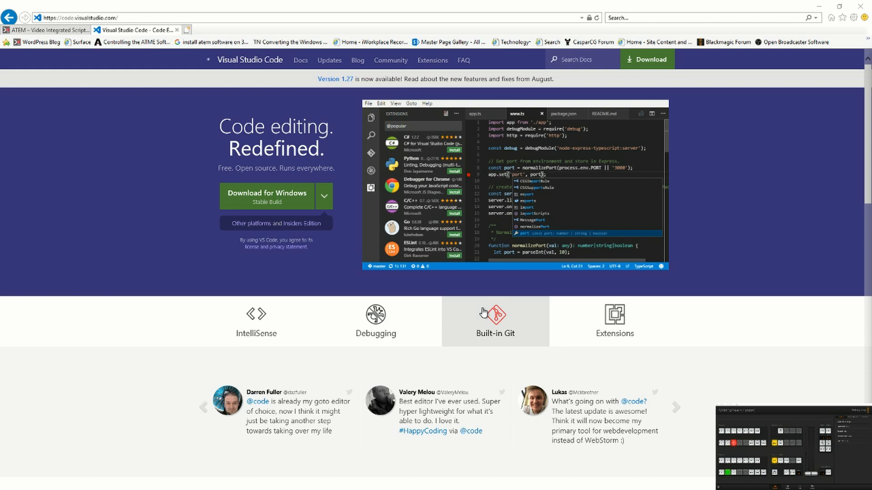
{"action": "mouse_move", "coordinate": [335, 257]}
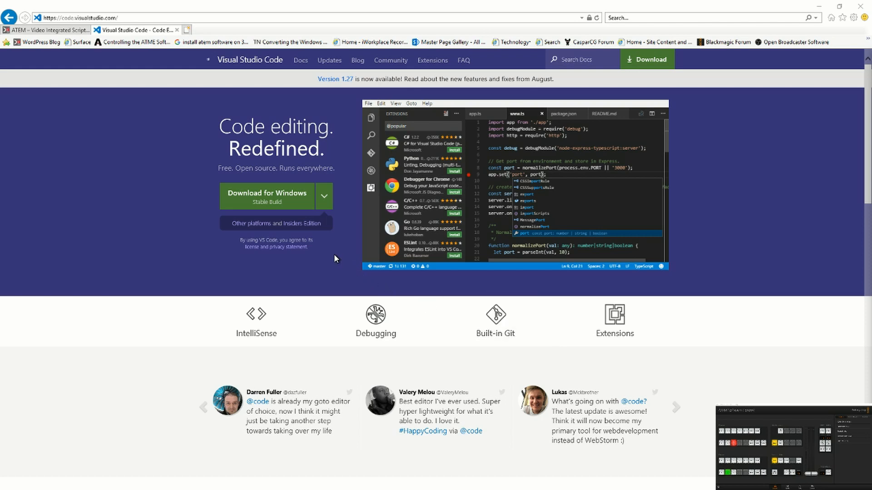
{"action": "mouse_move", "coordinate": [331, 211]}
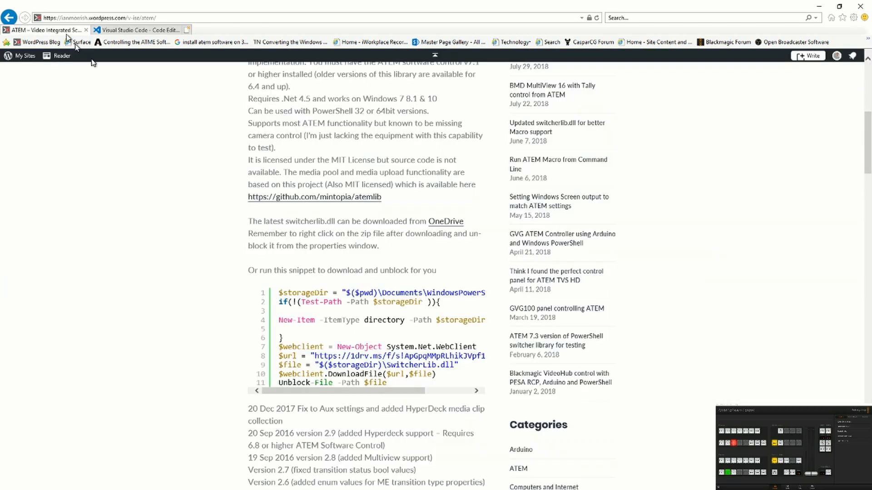
{"action": "mouse_move", "coordinate": [446, 222]}
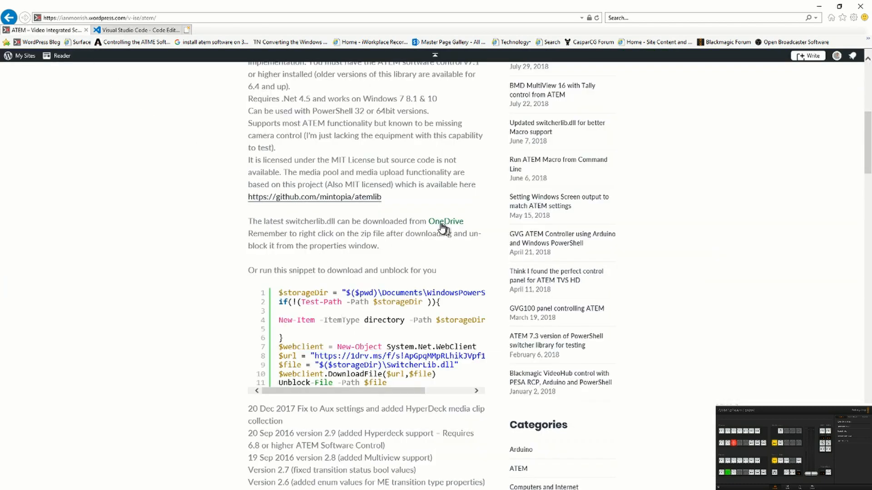
{"action": "mouse_move", "coordinate": [314, 223]}
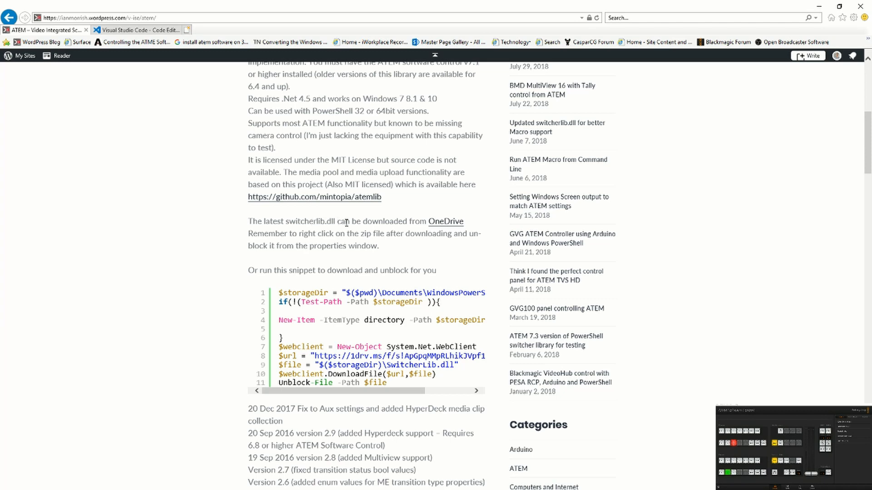
{"action": "mouse_move", "coordinate": [445, 222]}
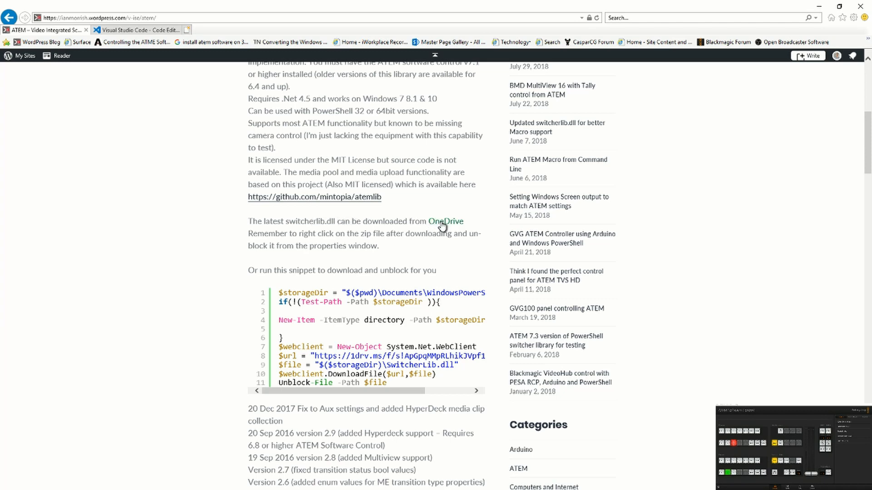
Step: Follow the blog post's OneDrive link to the switcherlib.dll download folder
{"action": "left_click", "coordinate": [445, 220]}
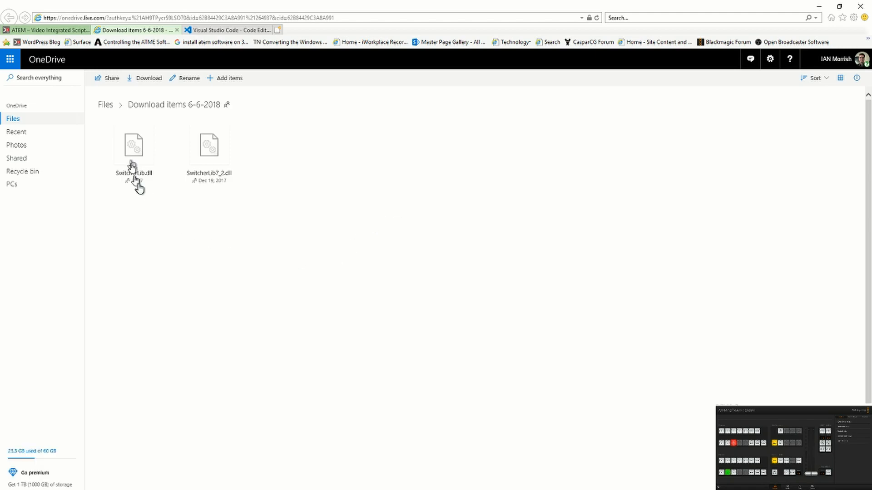
Step: Download SwitcherLib.dll and view the saved file's properties in the WindowsPowerShell folder
{"action": "left_click", "coordinate": [133, 146]}
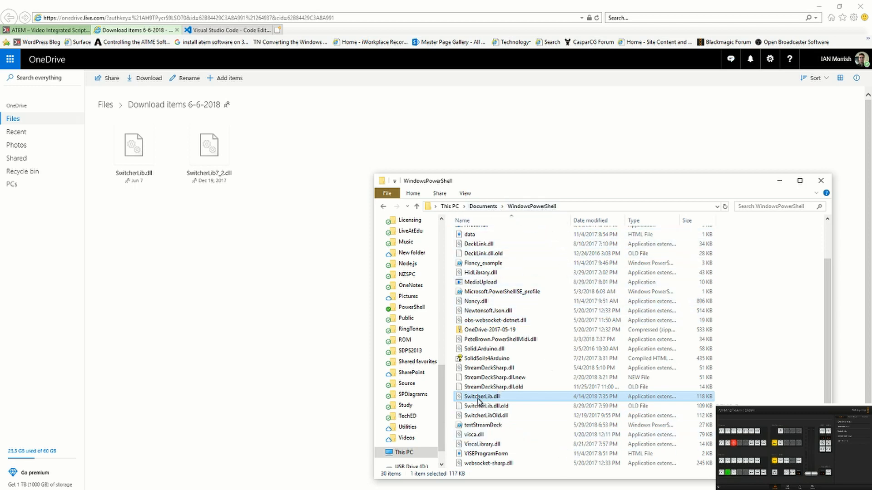
{"action": "right_click", "coordinate": [479, 397]}
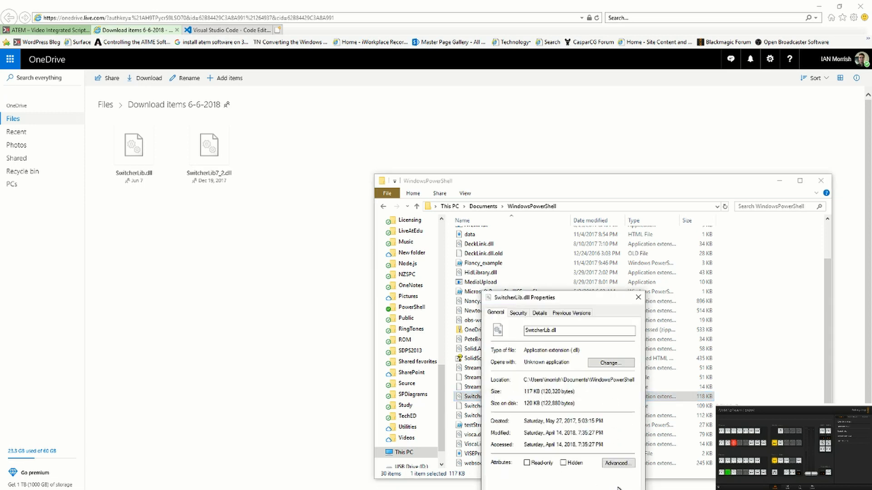
{"action": "mouse_move", "coordinate": [623, 485]}
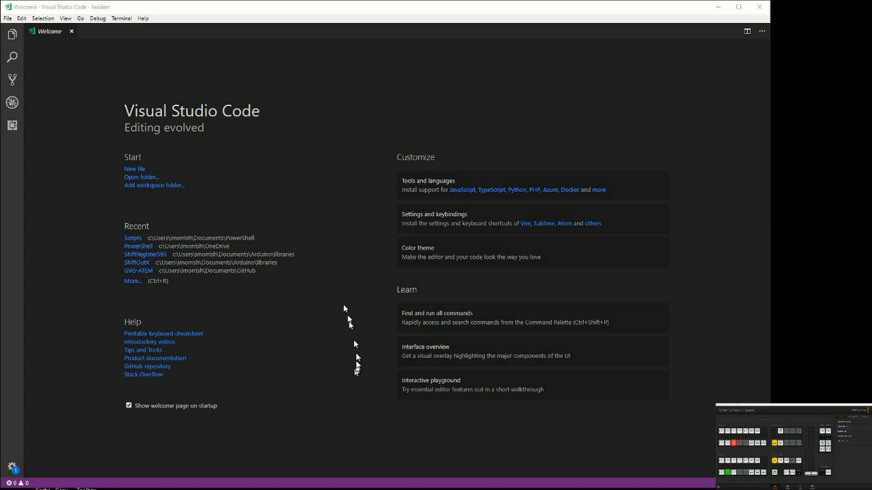
{"action": "mouse_move", "coordinate": [287, 267]}
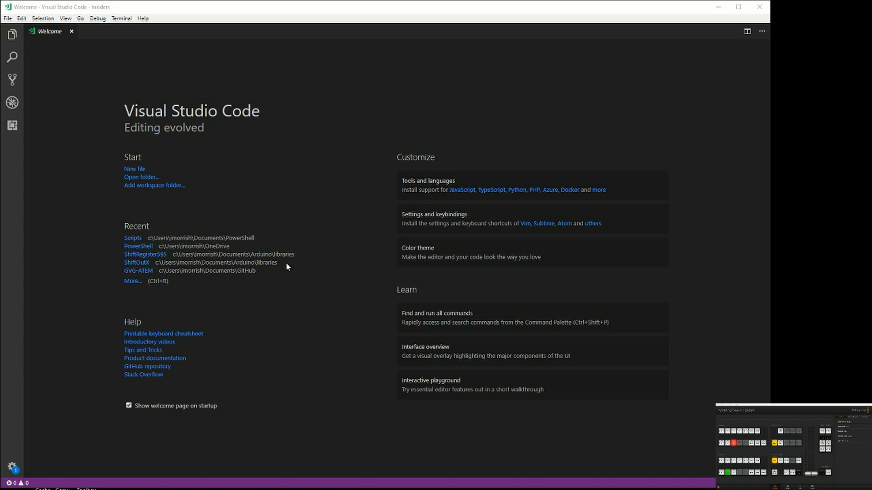
{"action": "mouse_move", "coordinate": [109, 155]}
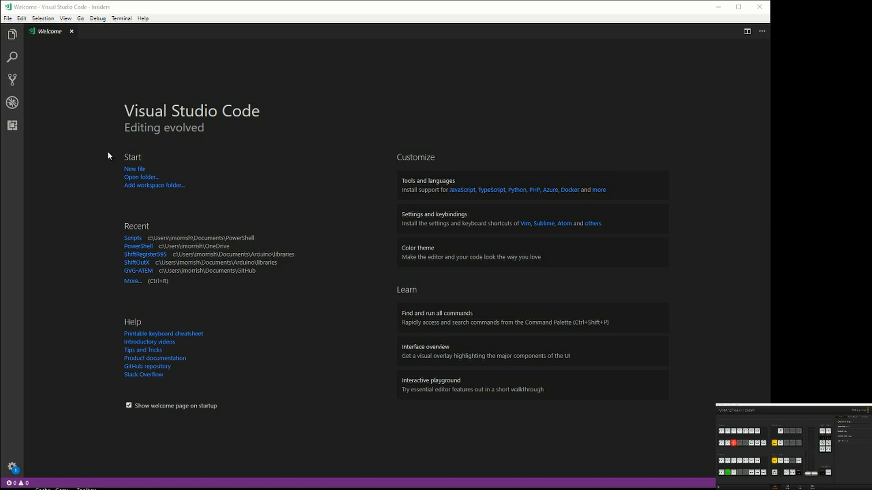
{"action": "mouse_move", "coordinate": [11, 34]}
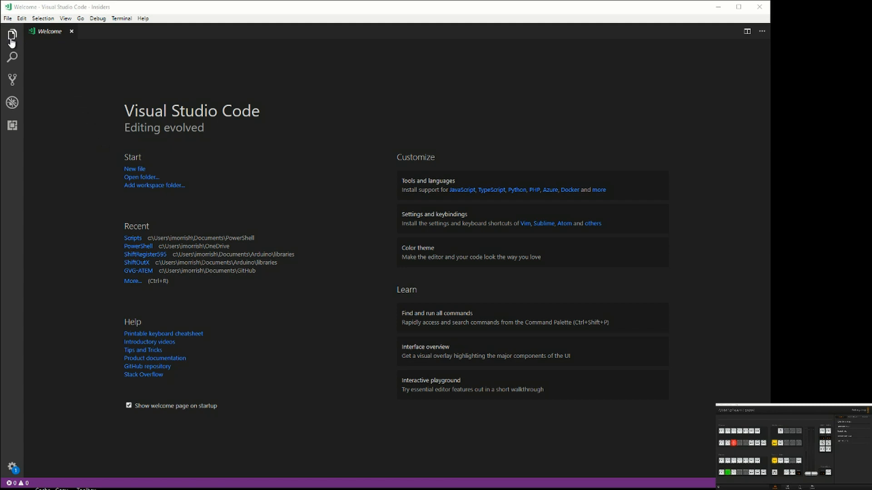
{"action": "mouse_move", "coordinate": [12, 39]}
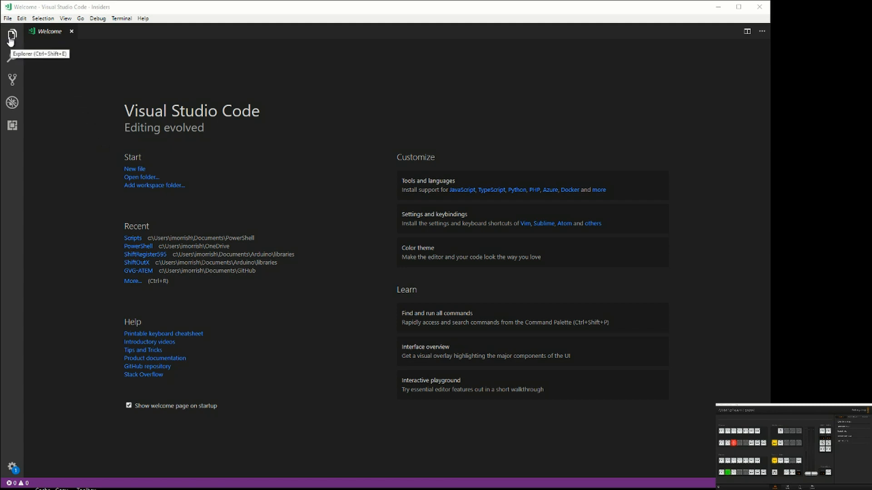
Step: Start opening a folder as the workspace from the Explorer view
{"action": "left_click", "coordinate": [12, 39]}
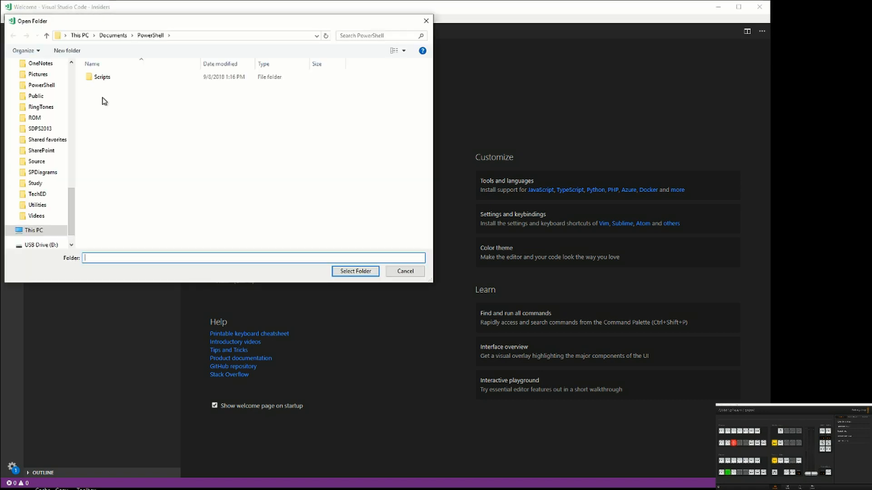
Step: Select the Scripts folder under Documents\PowerShell as the workspace
{"action": "left_click", "coordinate": [102, 76]}
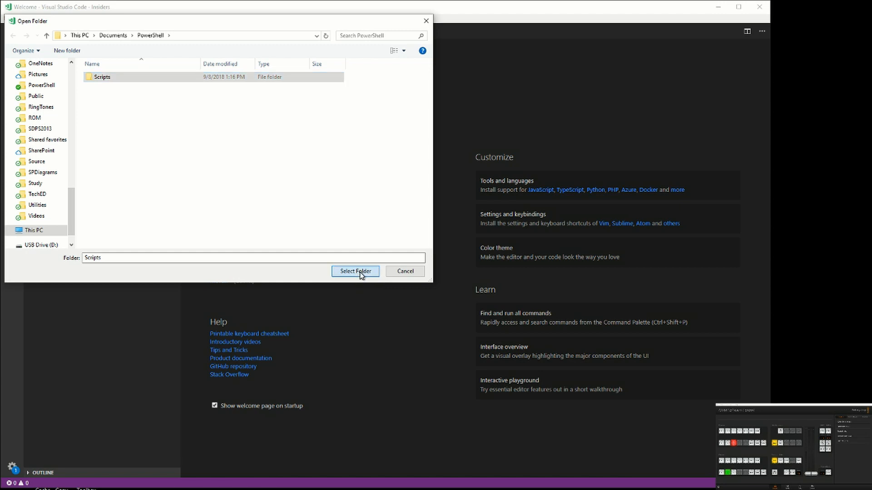
{"action": "left_click", "coordinate": [355, 272]}
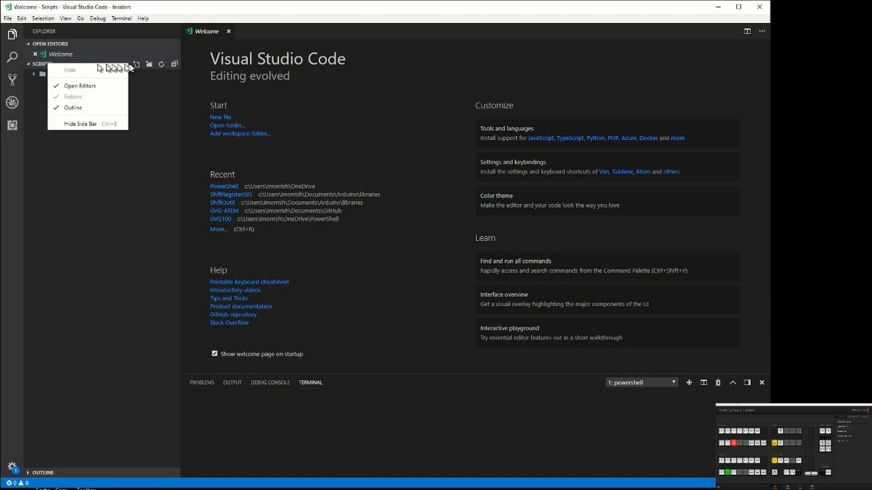
Step: Create a new file named atem.ps1 in the Scripts folder
{"action": "left_click", "coordinate": [135, 64]}
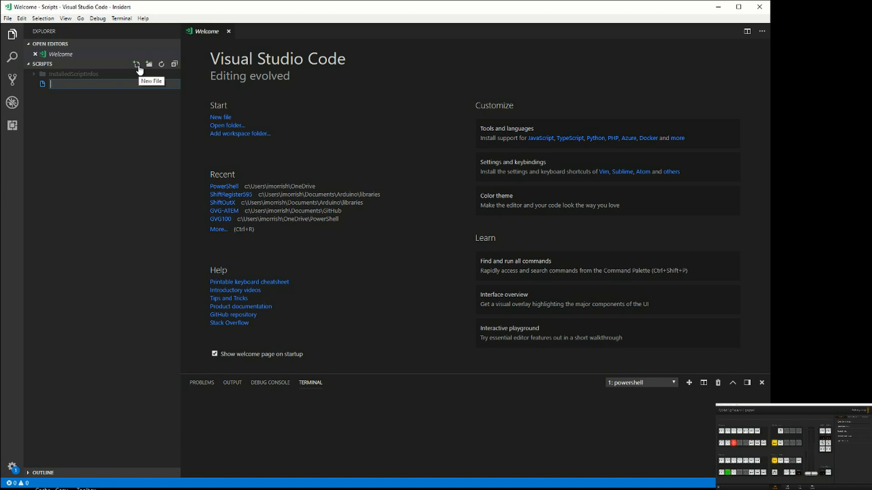
{"action": "type", "text": "atem"}
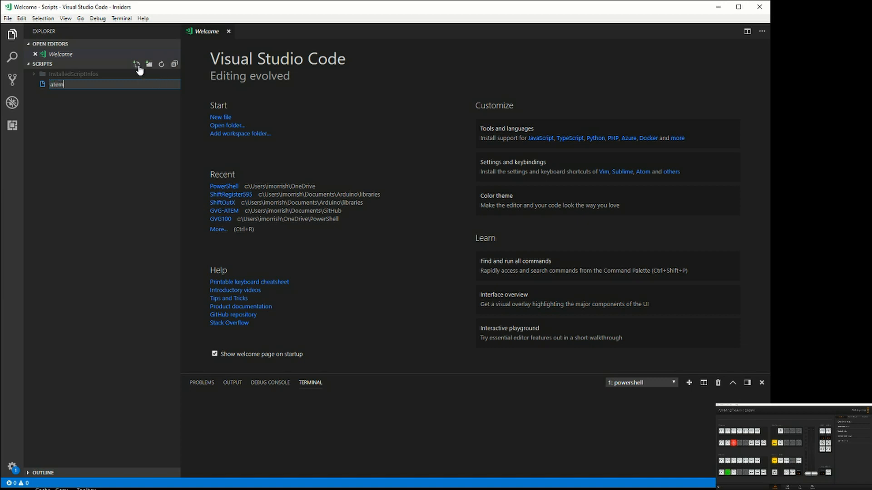
{"action": "type", "text": ".ps1"}
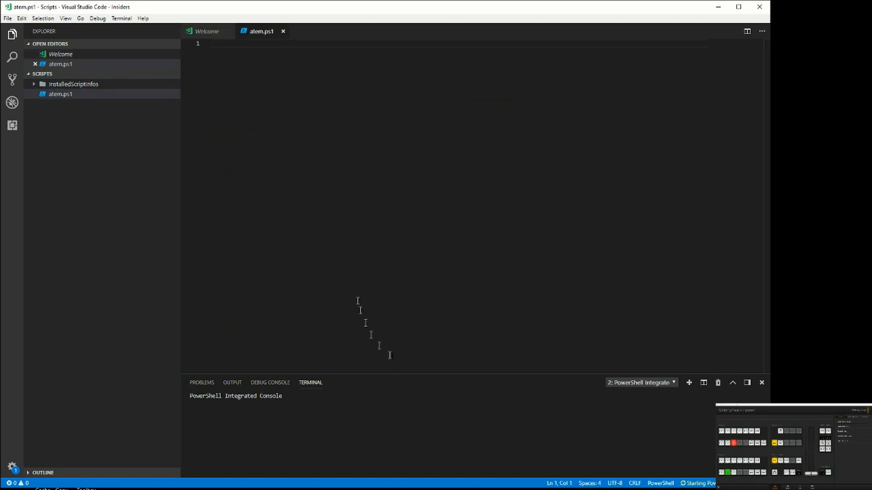
{"action": "mouse_move", "coordinate": [621, 387]}
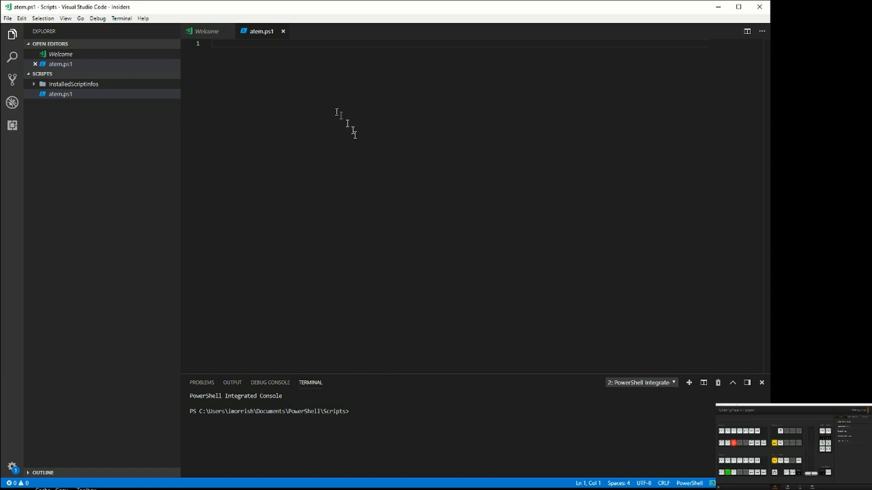
{"action": "mouse_move", "coordinate": [305, 375]}
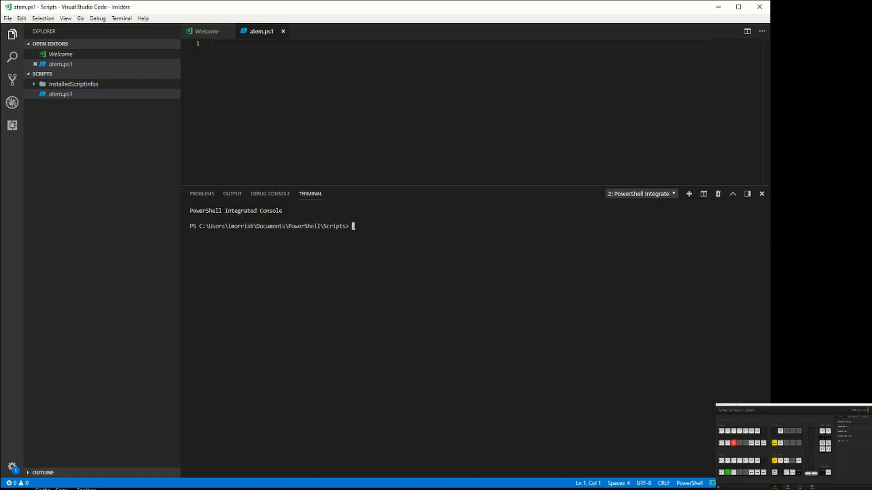
Step: Run get-process in the PowerShell terminal and review the process list
{"action": "type", "text": "g"}
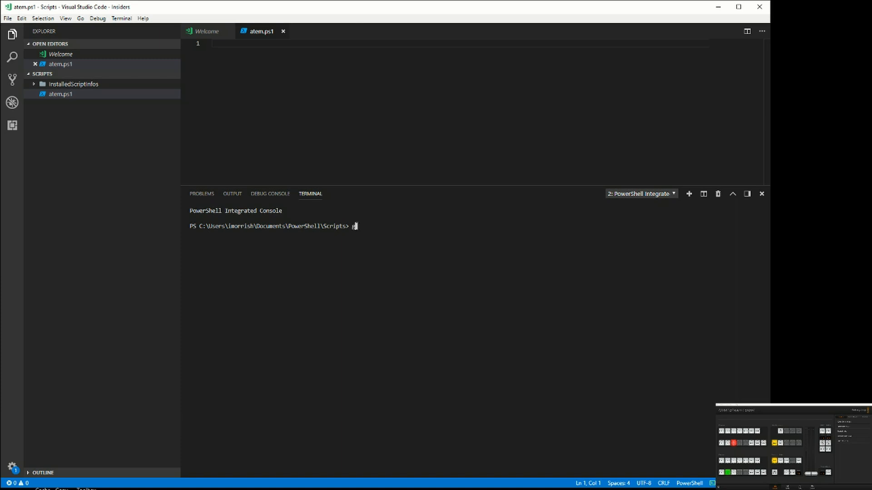
{"action": "type", "text": "get-"}
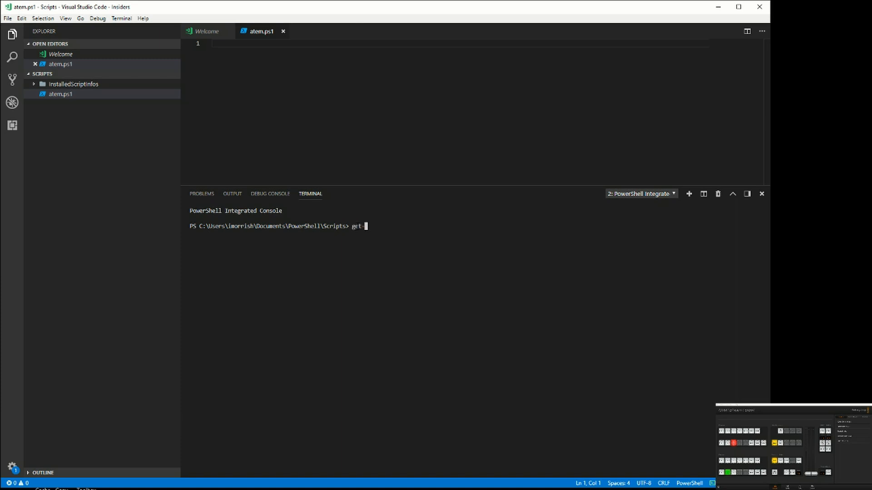
{"action": "type", "text": "proce"}
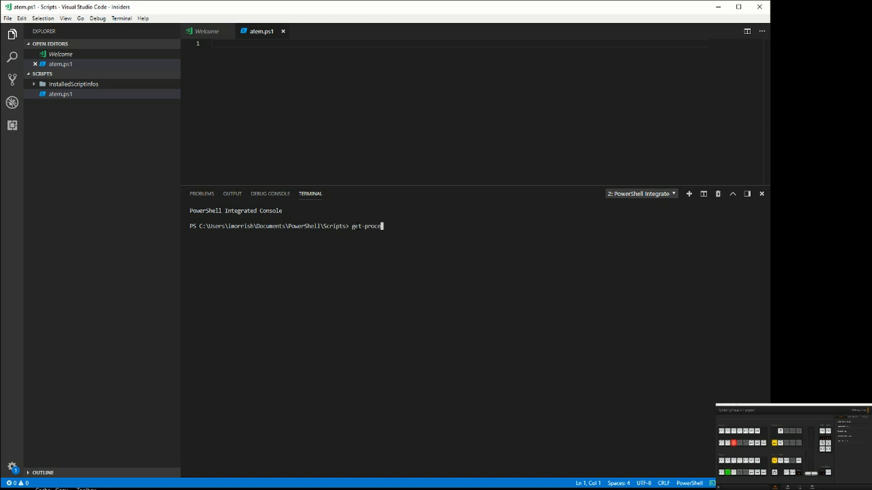
{"action": "key", "text": "Return"}
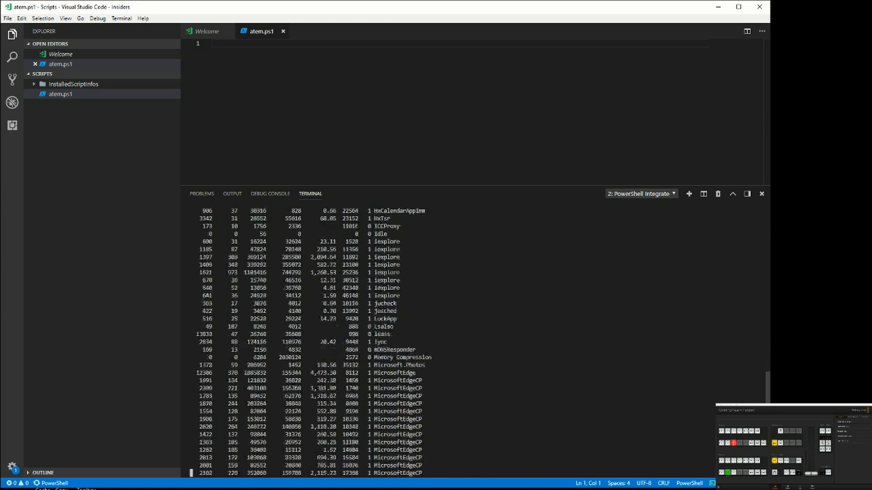
{"action": "scroll", "scroll_direction": "down", "scroll_amount": 3}
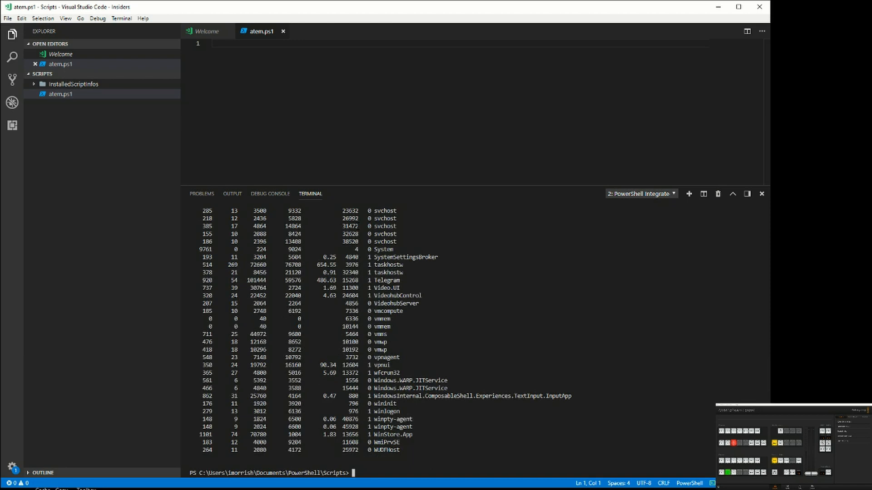
{"action": "type", "text": "ge"}
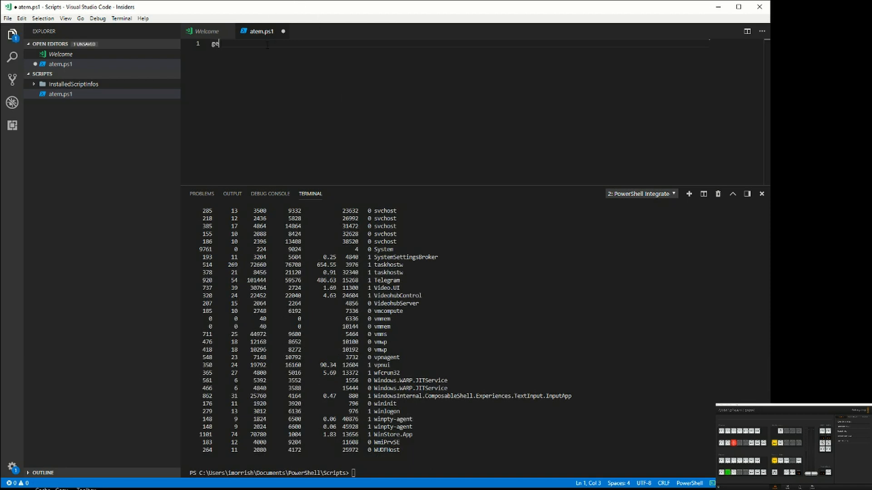
Step: Finish the Get-Process line in atem.ps1 and run it from the editor
{"action": "type", "text": "t-process"}
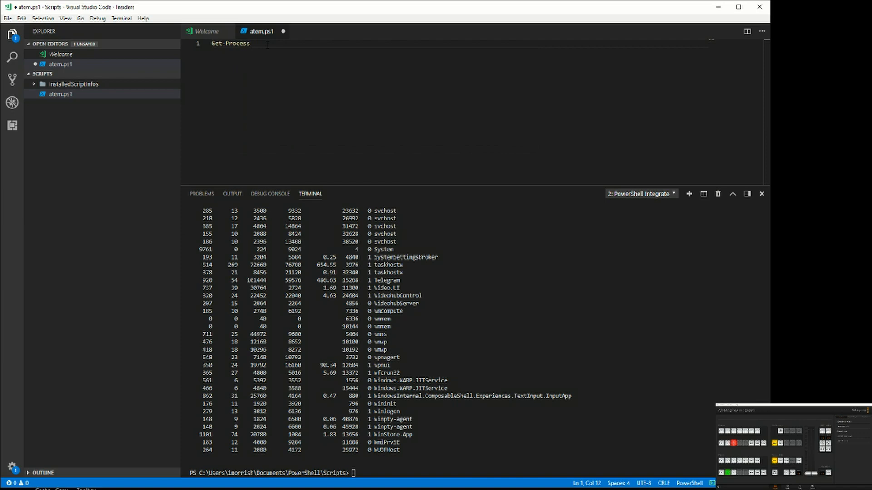
{"action": "key", "text": "Return"}
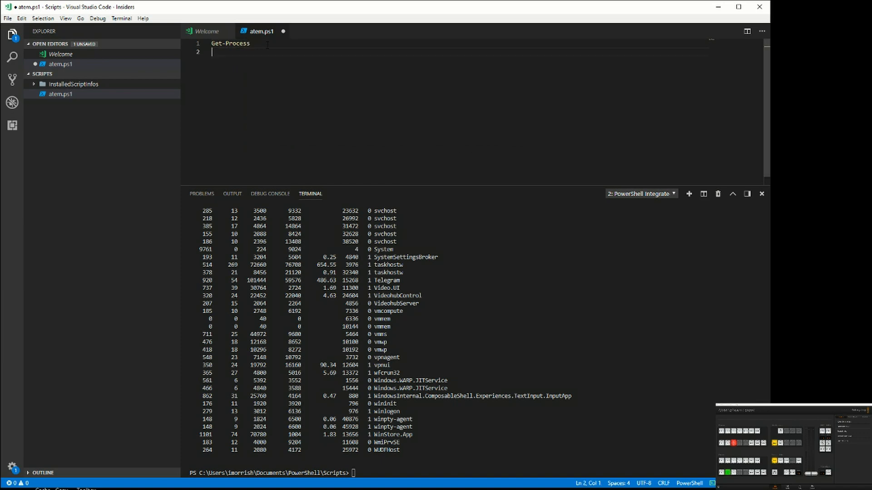
{"action": "left_click", "coordinate": [249, 44]}
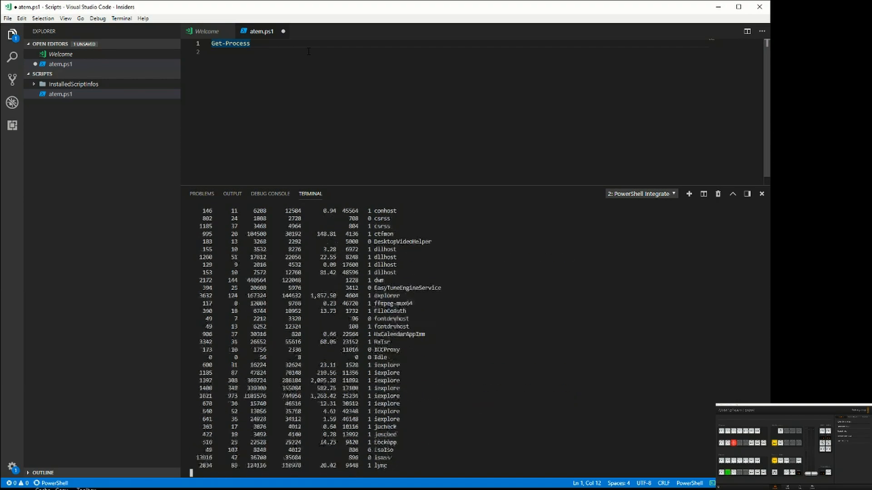
{"action": "scroll", "scroll_direction": "down", "scroll_amount": 3}
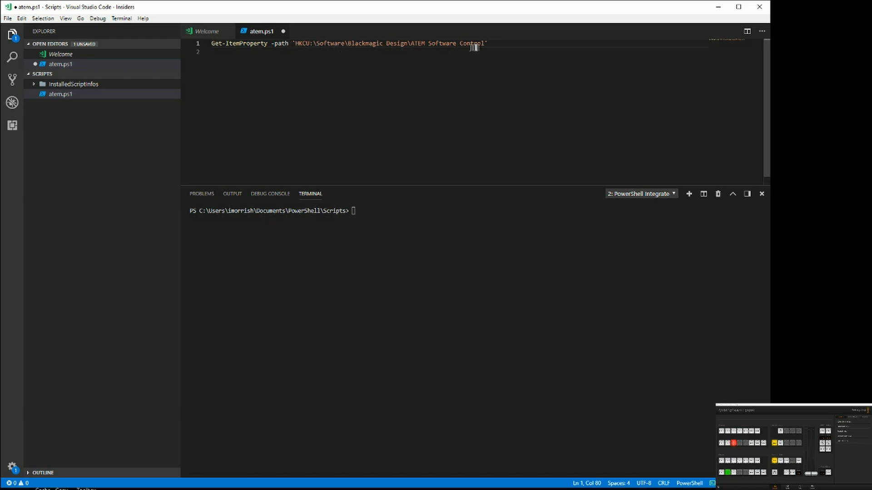
{"action": "mouse_move", "coordinate": [514, 49]}
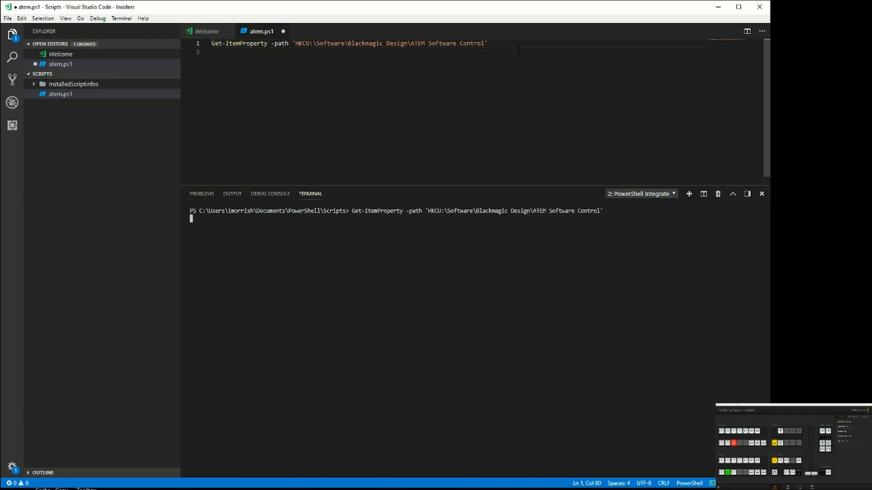
Step: Run the Get-ItemProperty query on the ATEM Software Control registry key and note ipAddress 192.168.1.0
{"action": "key", "text": "Return"}
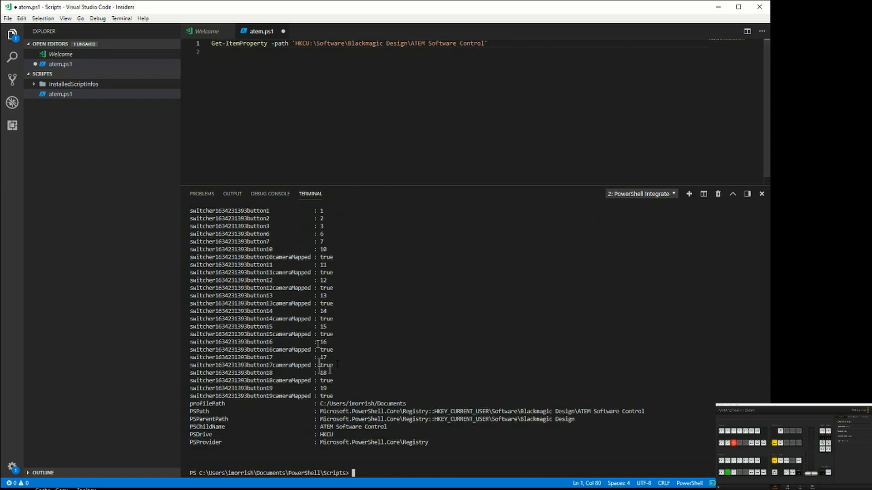
{"action": "scroll", "scroll_direction": "up", "scroll_amount": 3}
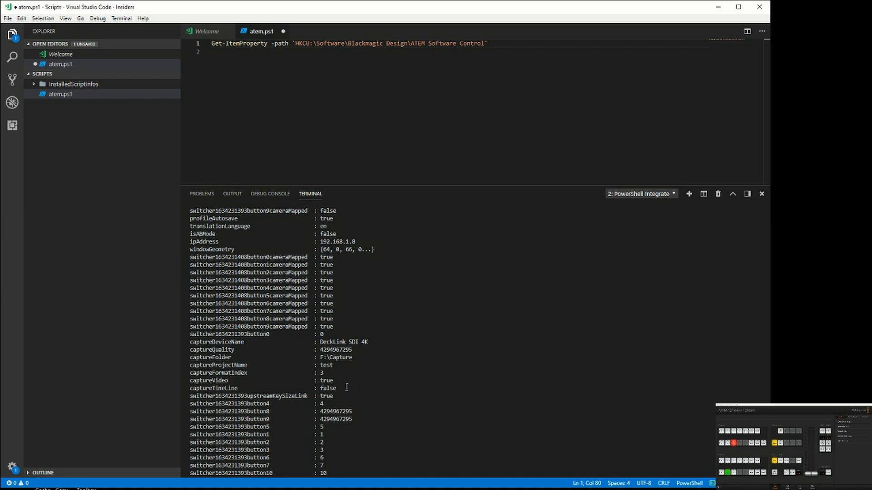
{"action": "double_click", "coordinate": [338, 242]}
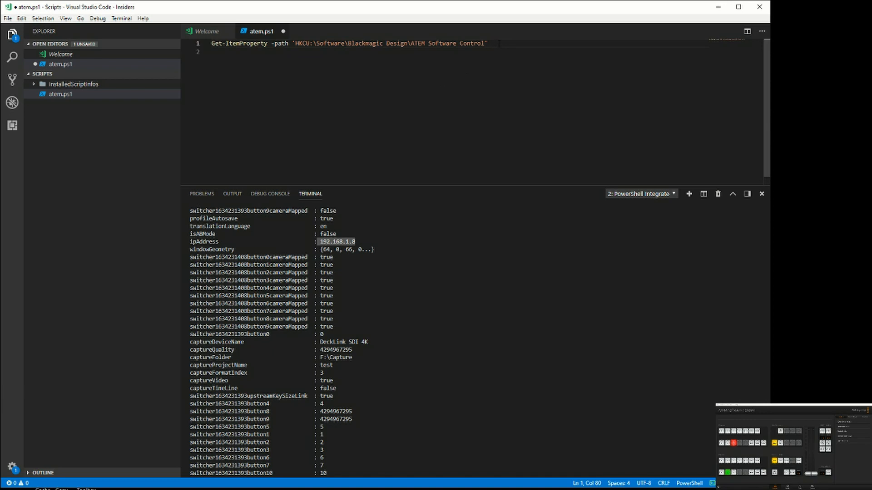
{"action": "left_click", "coordinate": [487, 44]}
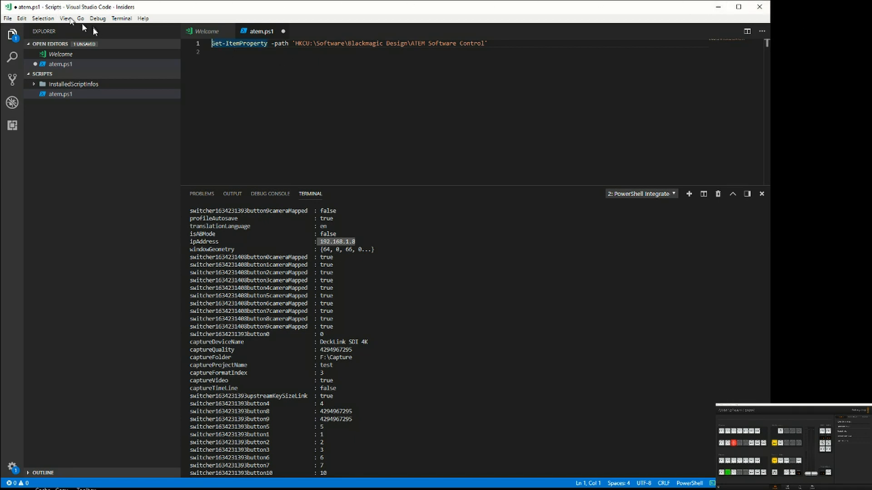
{"action": "mouse_move", "coordinate": [206, 31]}
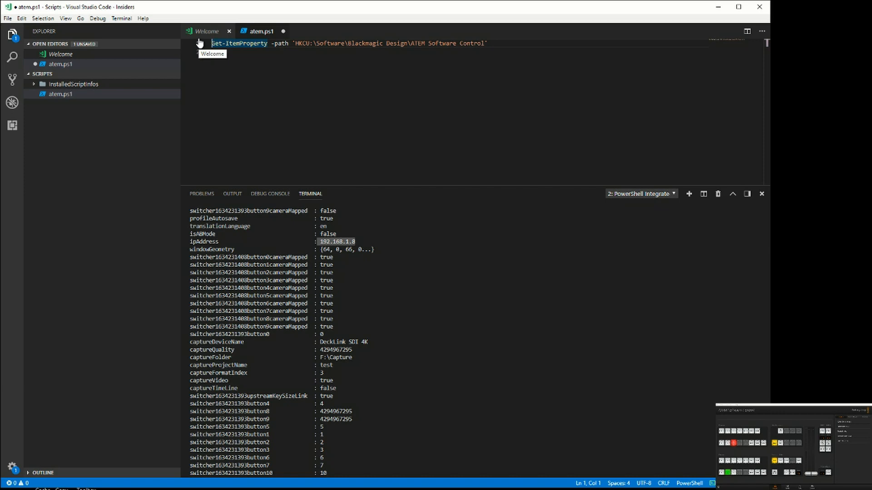
Step: Rewrite line 1 as $ATEMIP = (Get-ItemProperty ...).ipAddress to store the registry IP
{"action": "type", "text": "$A"}
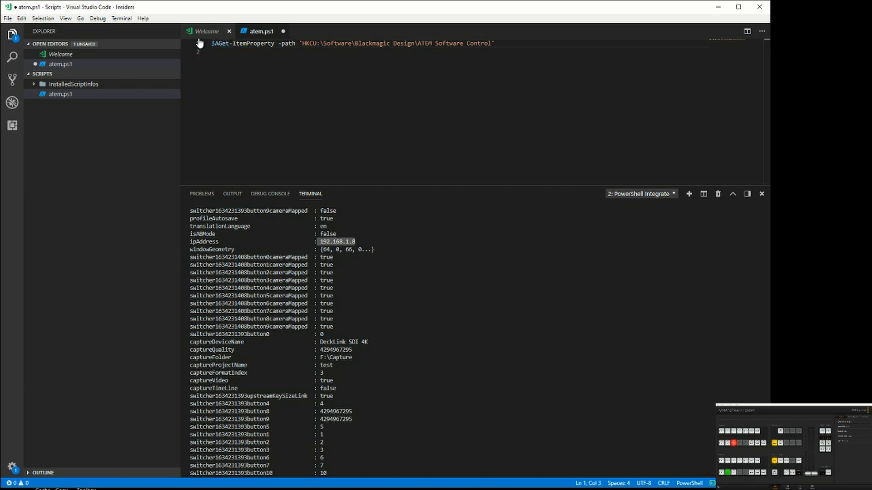
{"action": "type", "text": "ATEMIP = ("}
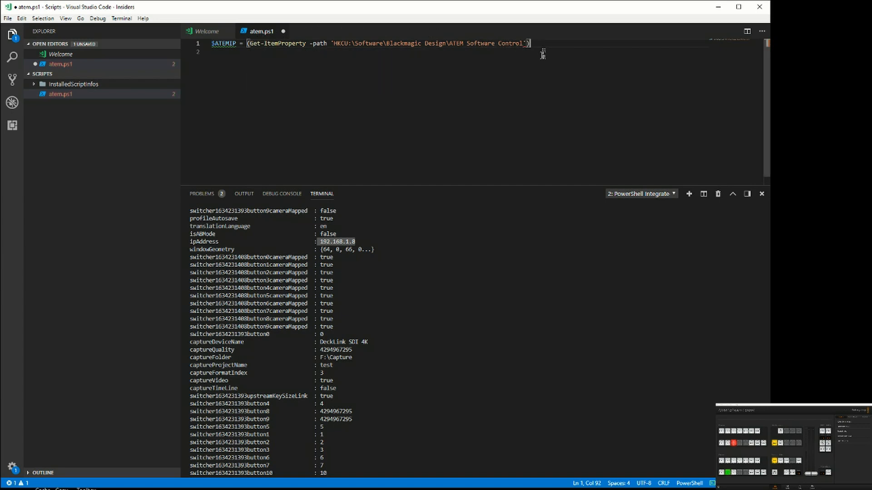
{"action": "type", "text": "."}
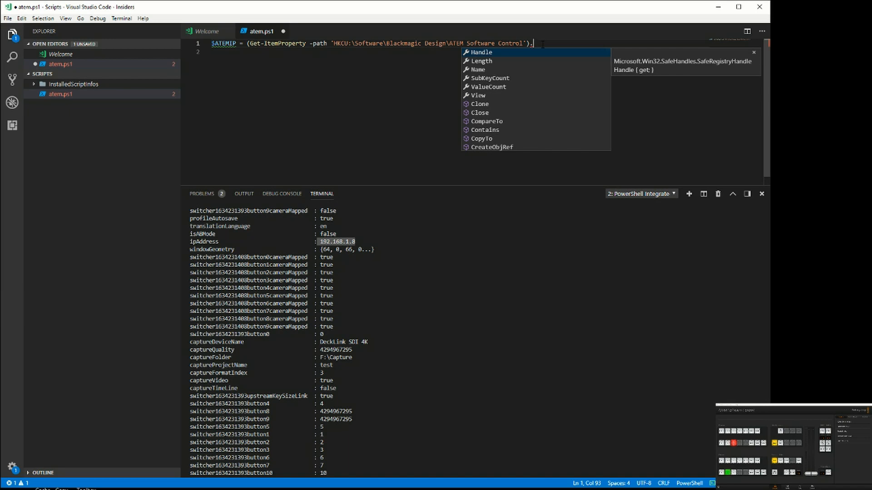
{"action": "type", "text": "ipAdd"}
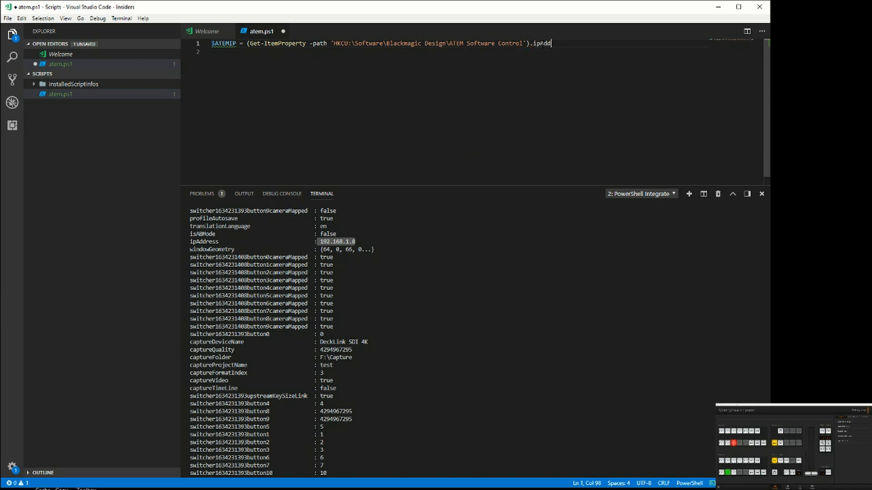
{"action": "type", "text": "ress"}
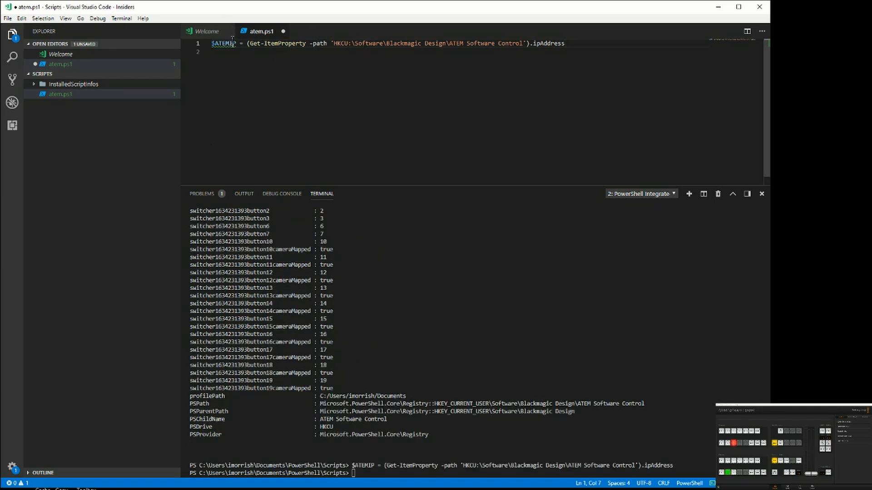
Step: Evaluate $ATEMIP in the terminal to confirm it holds 192.168.1.0
{"action": "double_click", "coordinate": [223, 44]}
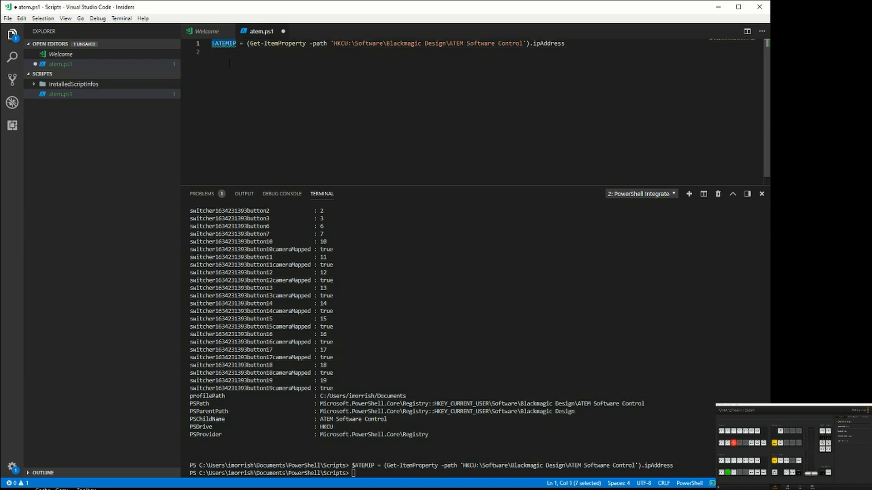
{"action": "key", "text": "Return"}
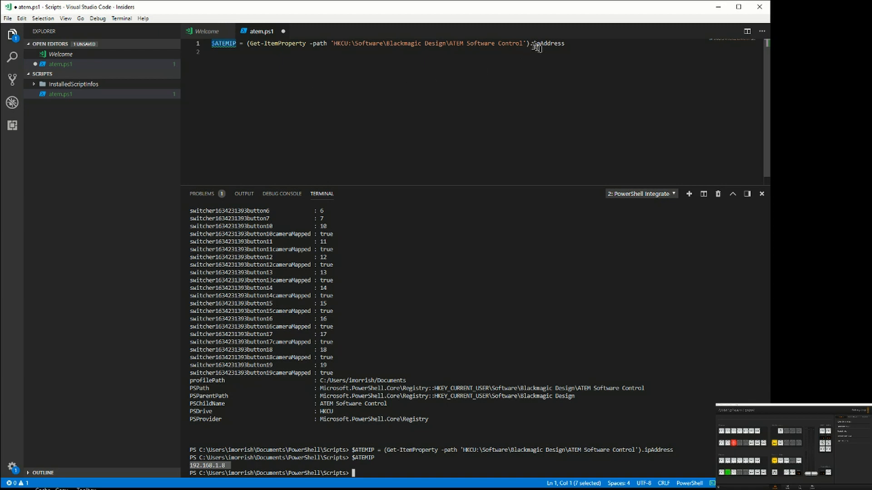
Step: Add '$ATEMIP | get-member' on line 2, run it and review the System.String members
{"action": "key", "text": "Return"}
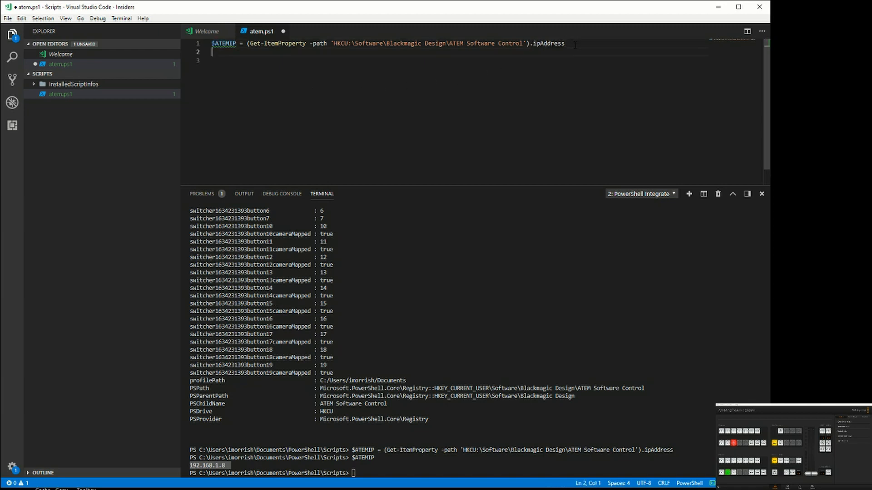
{"action": "type", "text": "$ATEMIP"}
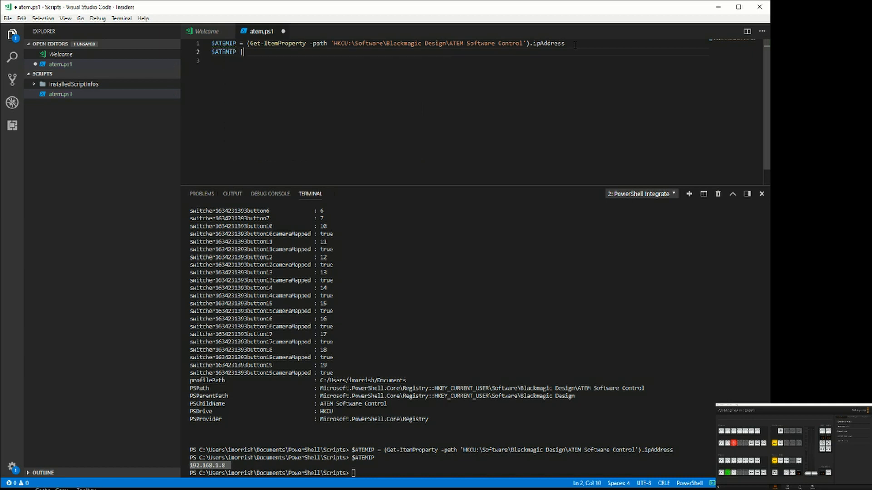
{"action": "type", "text": "| get"}
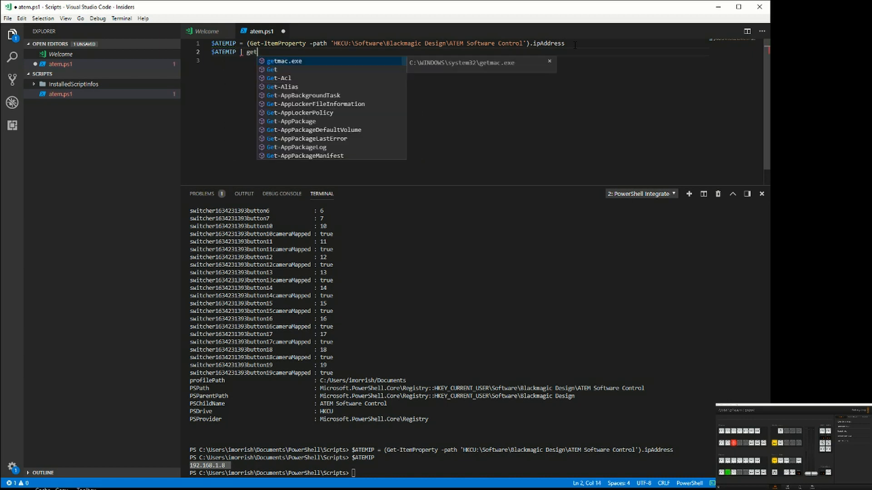
{"action": "type", "text": "-member"}
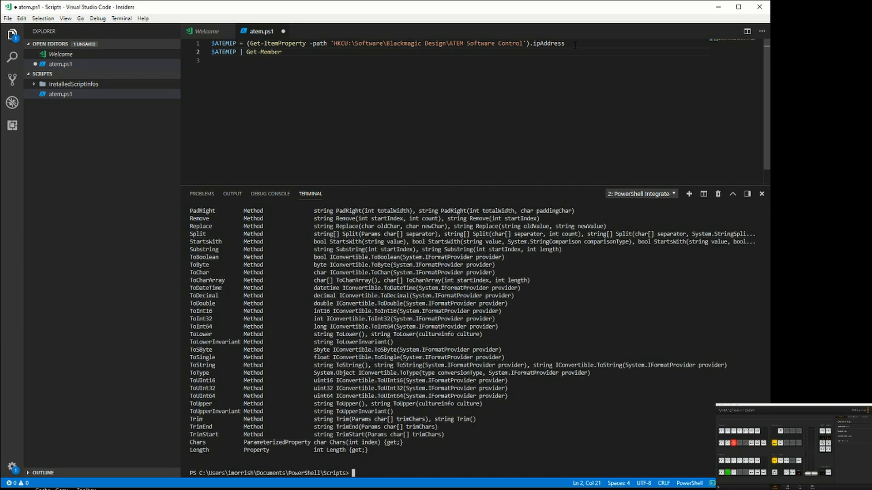
{"action": "scroll", "scroll_direction": "up", "scroll_amount": 3}
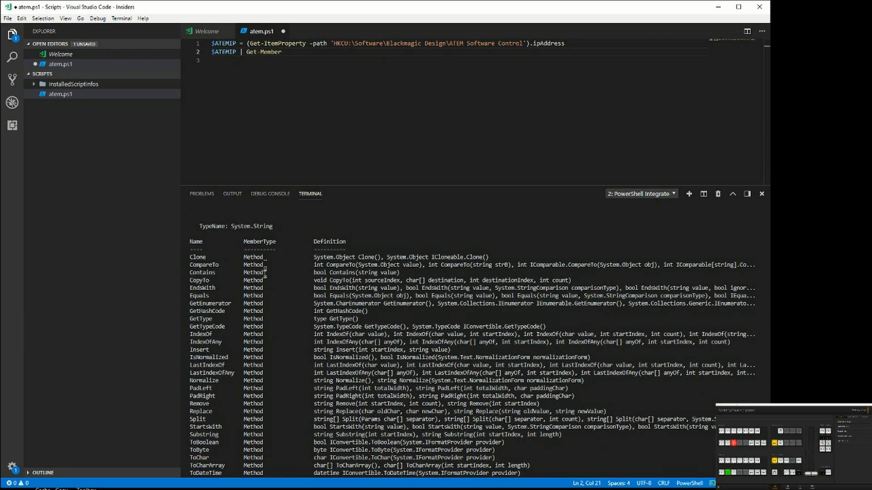
{"action": "scroll", "scroll_direction": "down", "scroll_amount": 3}
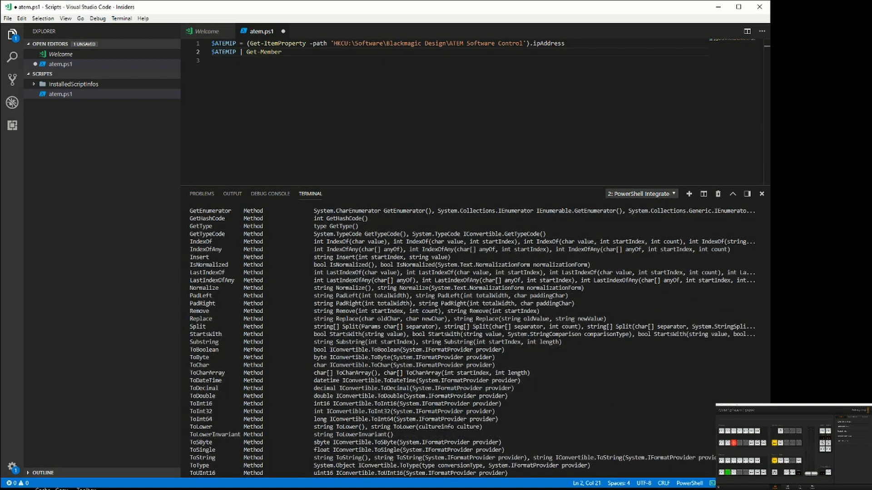
{"action": "scroll", "scroll_direction": "down", "scroll_amount": 3}
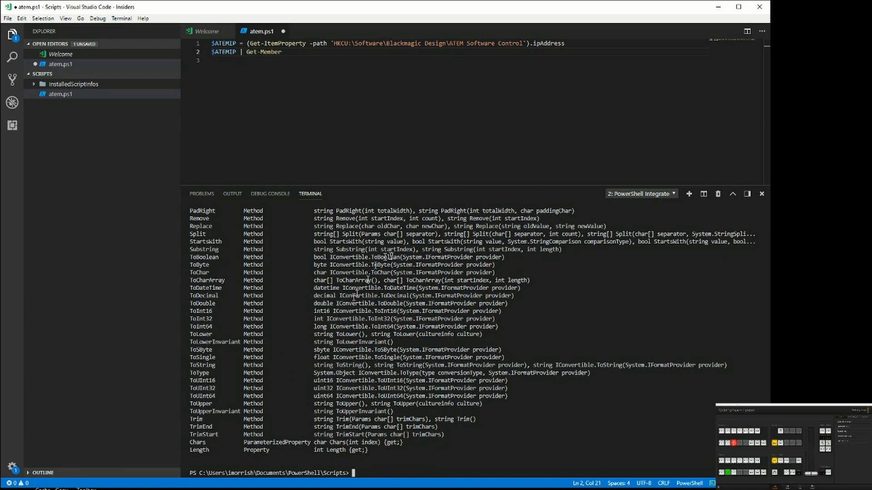
{"action": "left_click", "coordinate": [283, 52]}
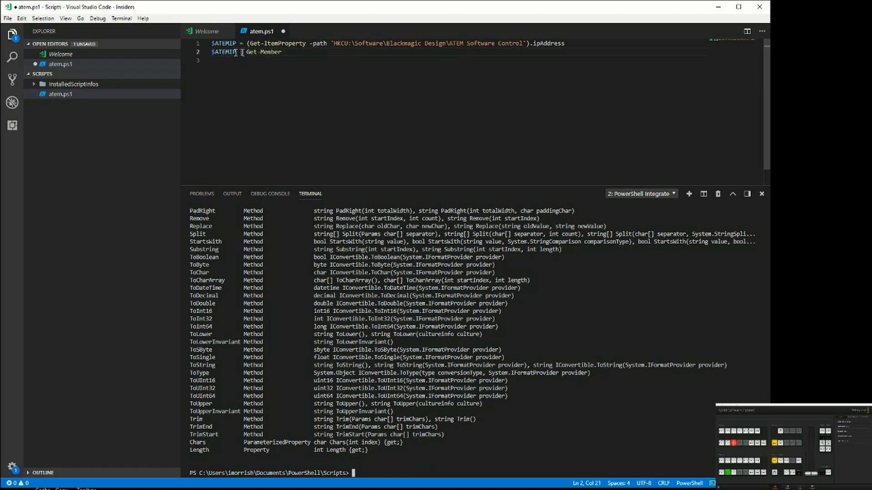
{"action": "key", "text": "Return"}
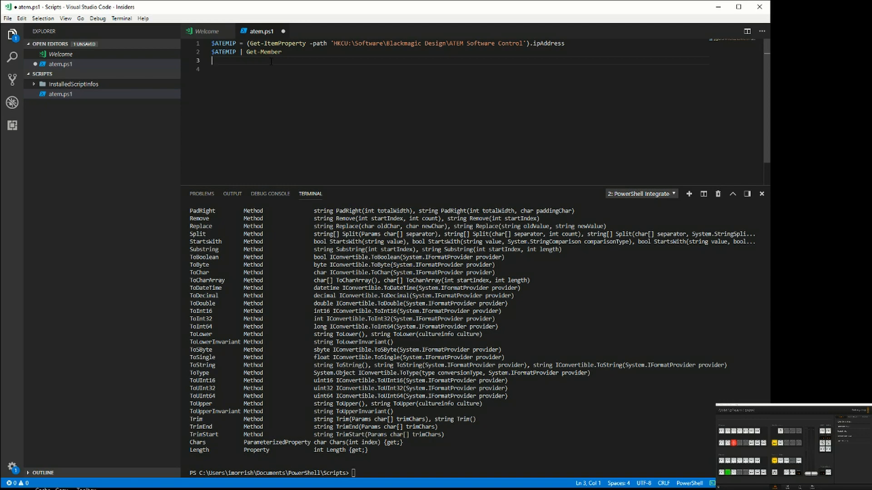
Step: Add add-type -path ...\Documents\WindowsPowerShell\SwitcherLib.dll on line 3 using path completion
{"action": "type", "text": "add-t"}
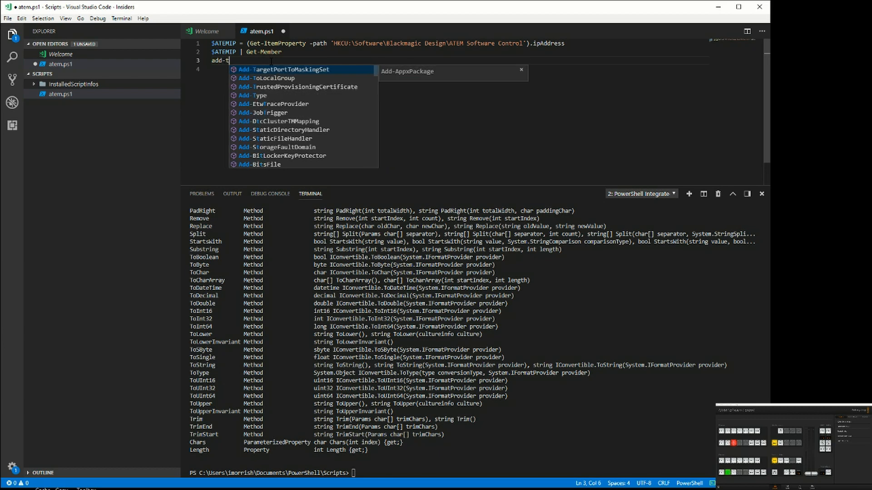
{"action": "type", "text": "ype"}
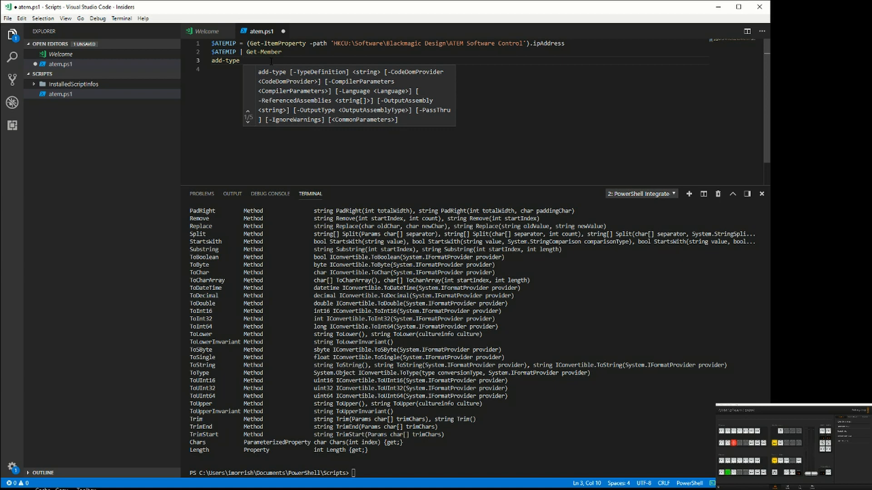
{"action": "type", "text": "-path"}
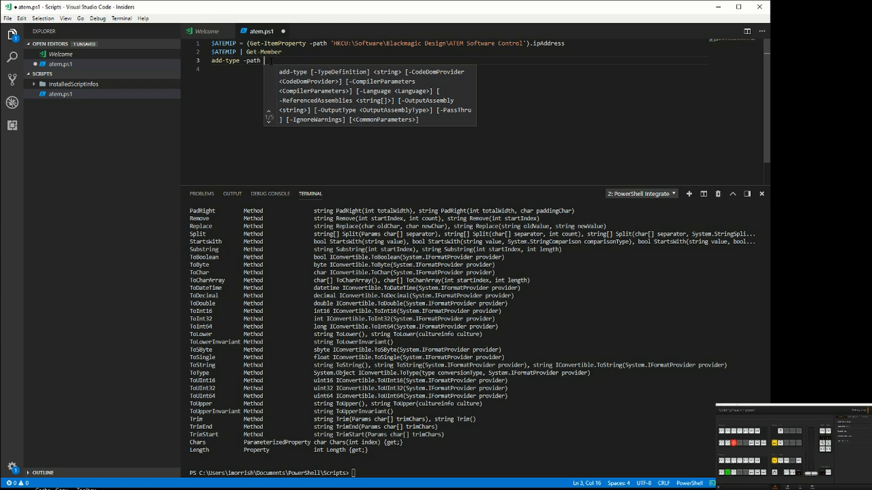
{"action": "type", "text": "c:\\"}
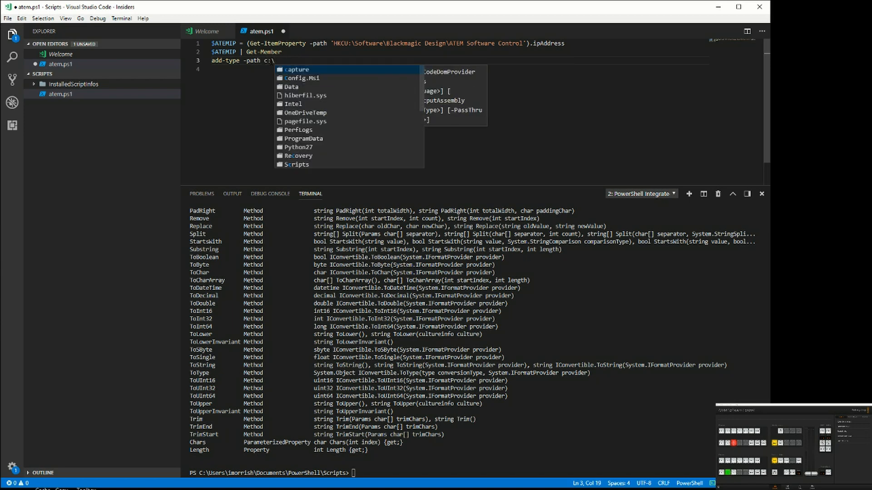
{"action": "type", "text": "use"}
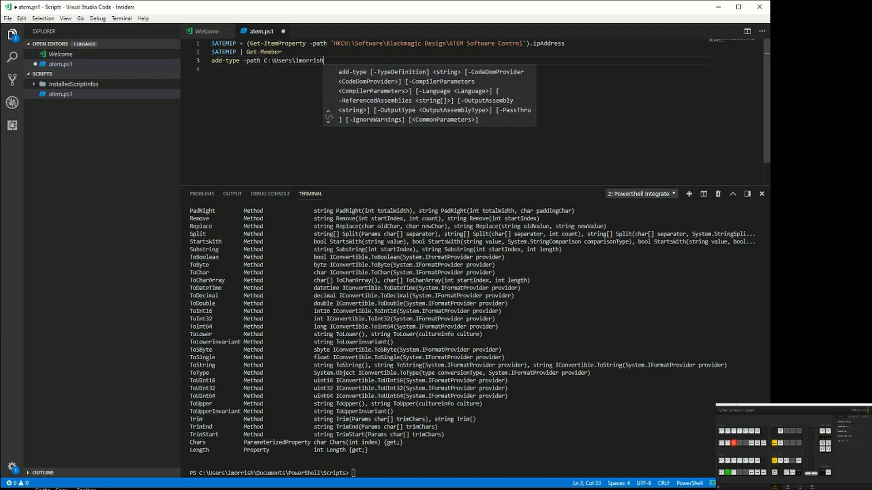
{"action": "type", "text": "\\d"}
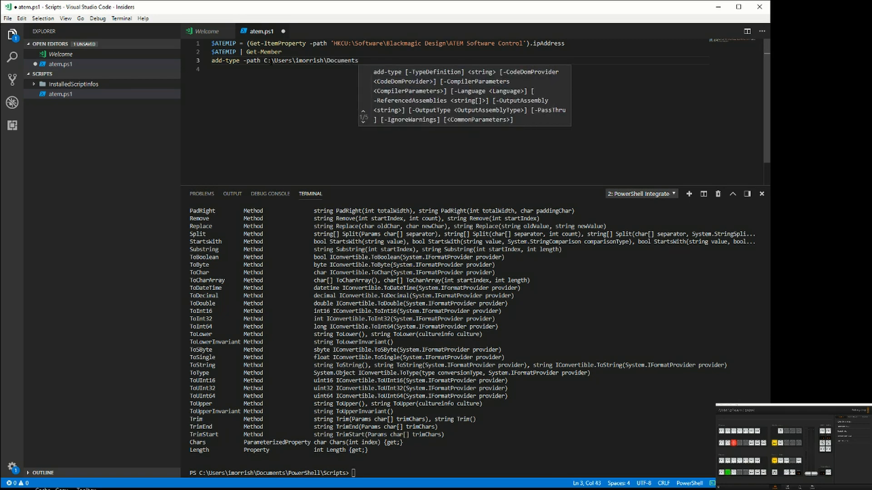
{"action": "type", "text": "\\WindowsPowerShell"}
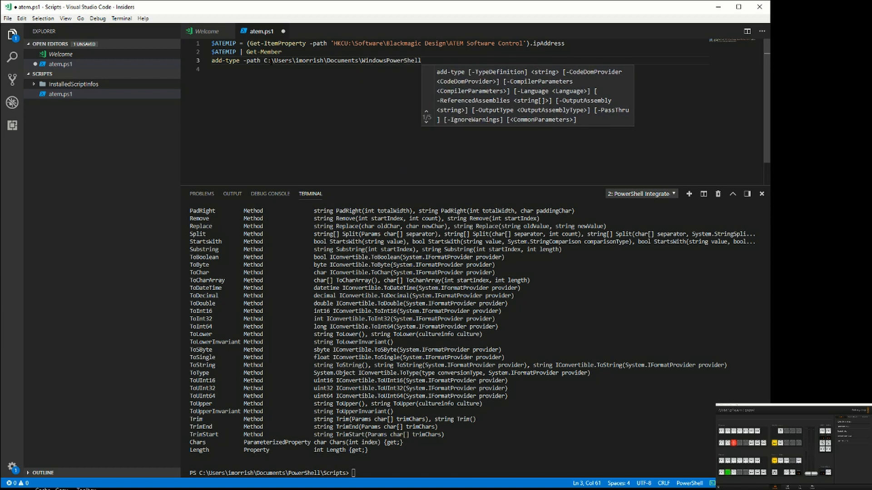
{"action": "type", "text": "\\"}
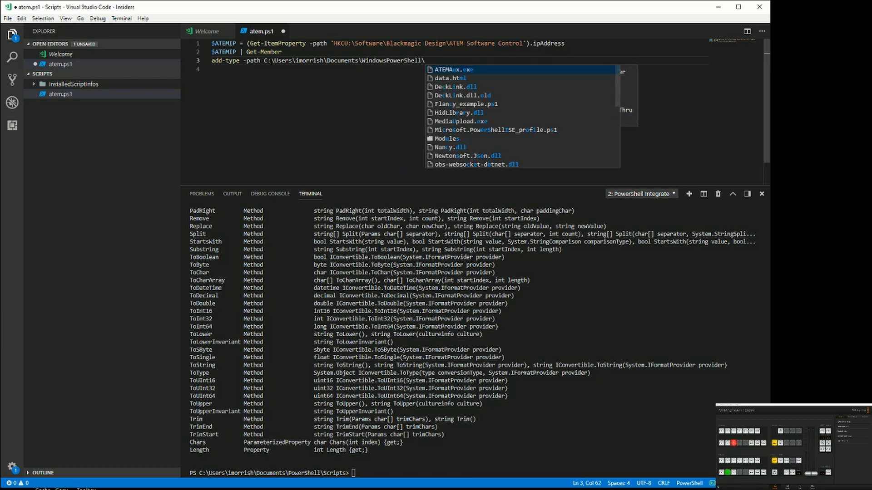
{"action": "type", "text": "sw"}
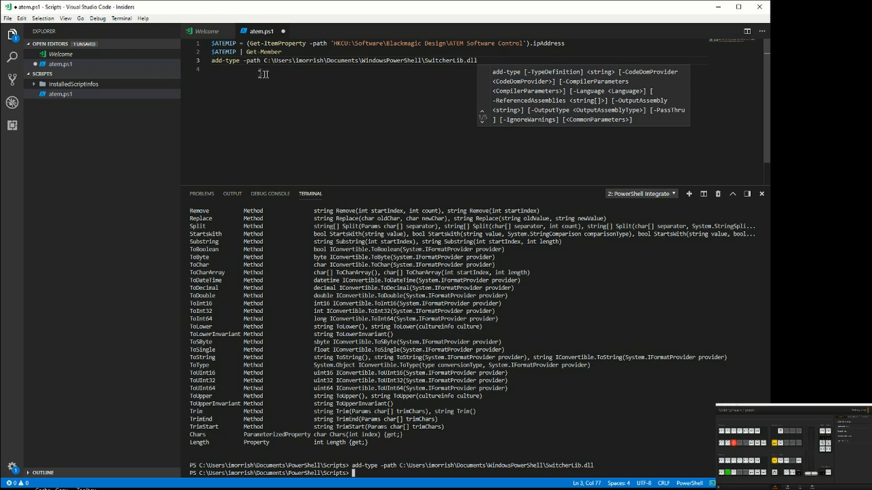
{"action": "left_click", "coordinate": [480, 60]}
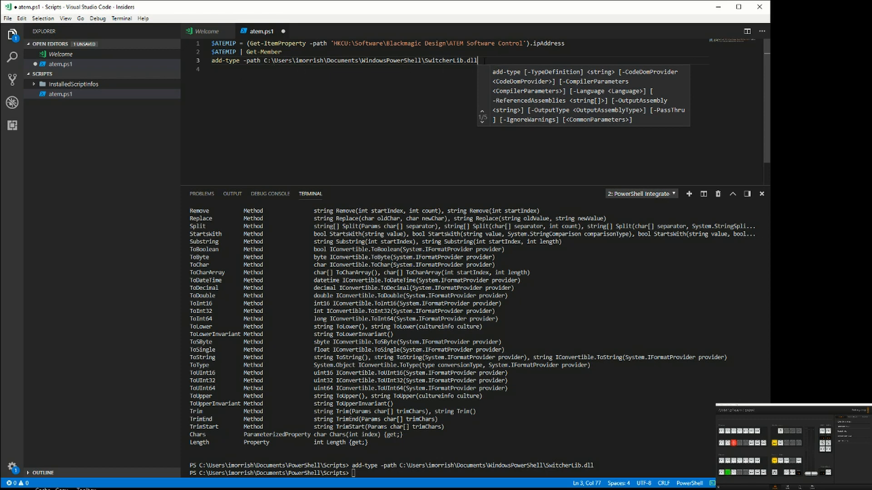
Step: Add line 4 '$atem = New-Object SwitcherLib.Switcher($ATEMIP)' and run it in the terminal
{"action": "type", "text": "$"}
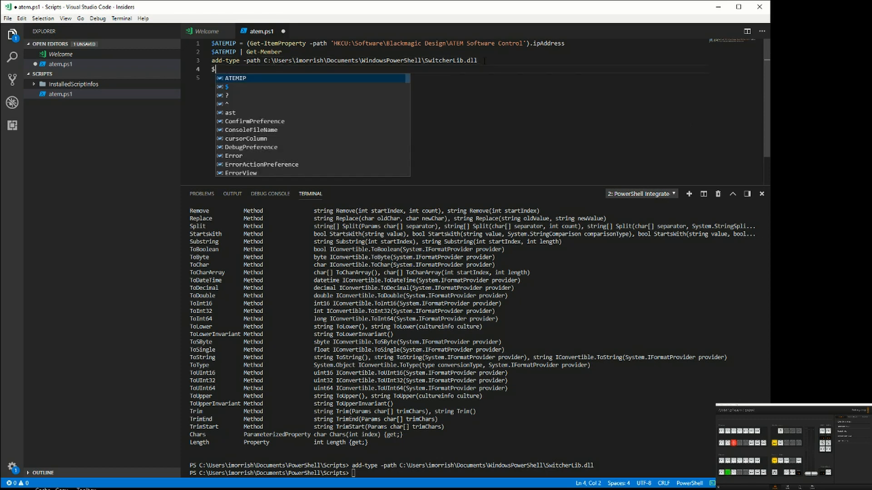
{"action": "type", "text": "atem"}
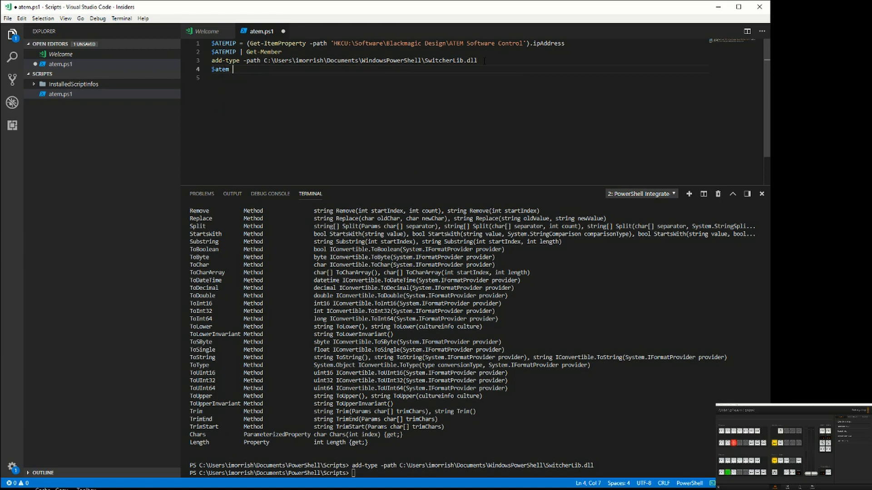
{"action": "type", "text": "new"}
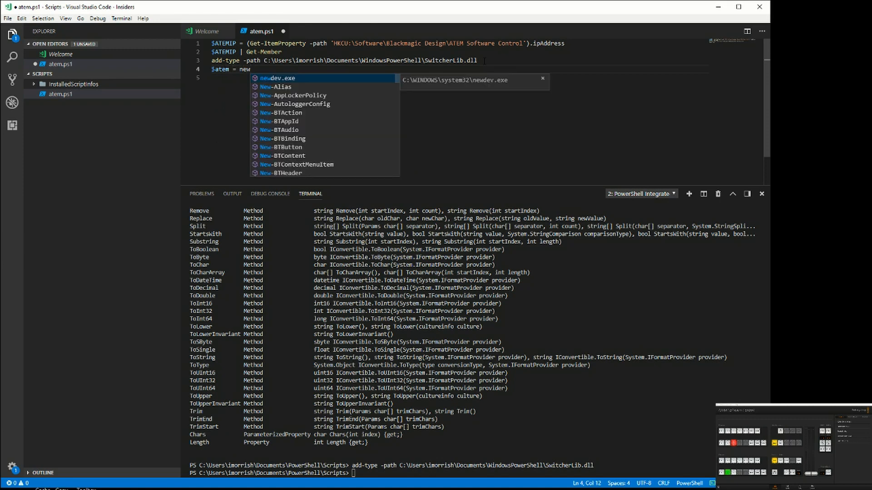
{"action": "type", "text": "-o"}
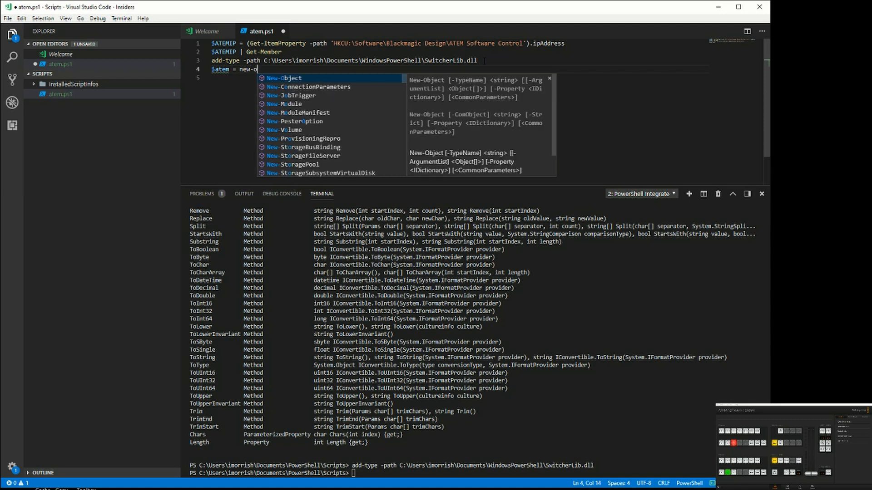
{"action": "type", "text": "bject"}
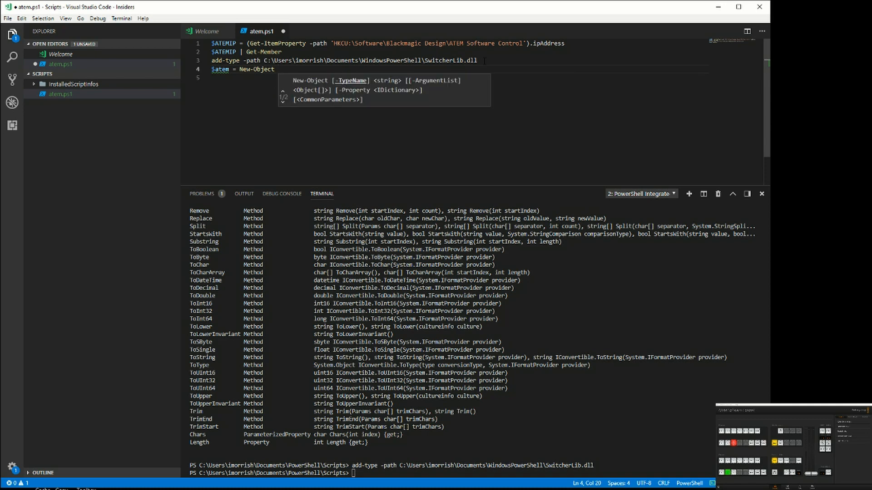
{"action": "type", "text": "Switcherli"}
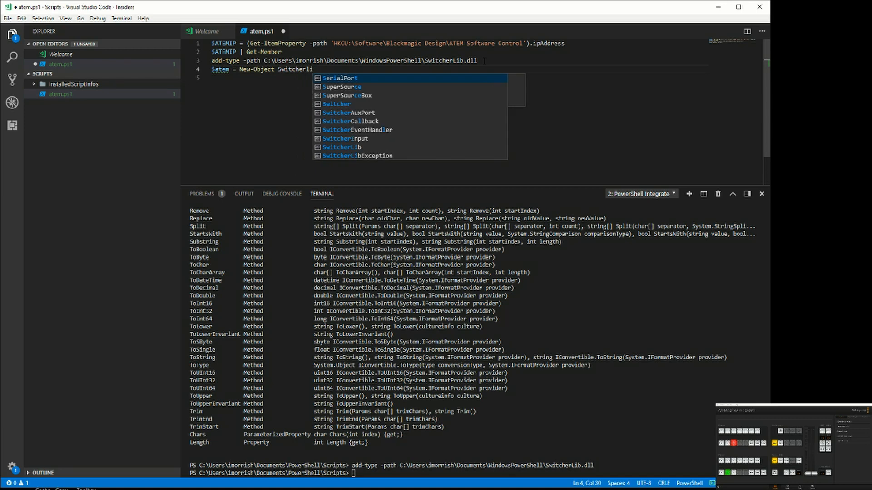
{"action": "type", "text": "b.sw"}
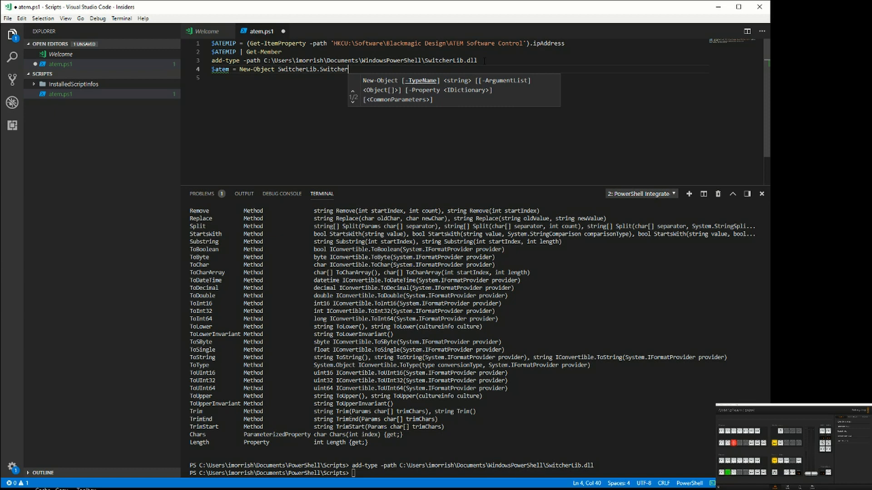
{"action": "type", "text": "("}
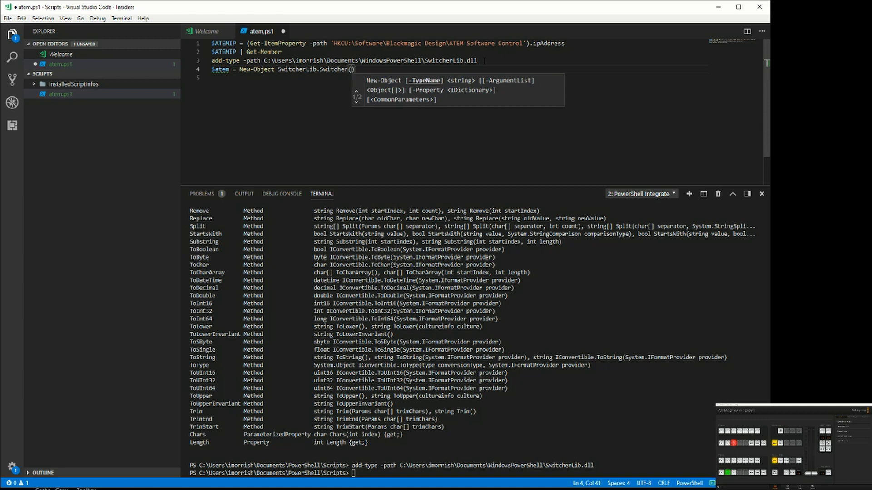
{"action": "type", "text": "$"}
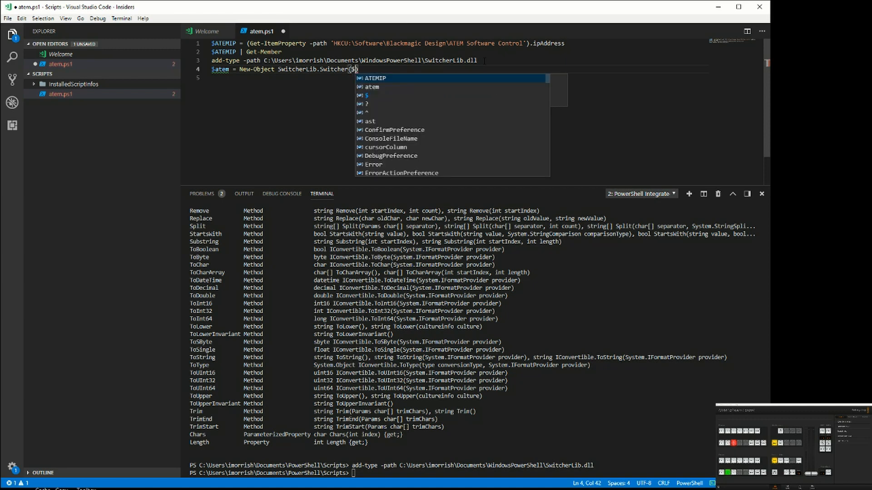
{"action": "type", "text": "at"}
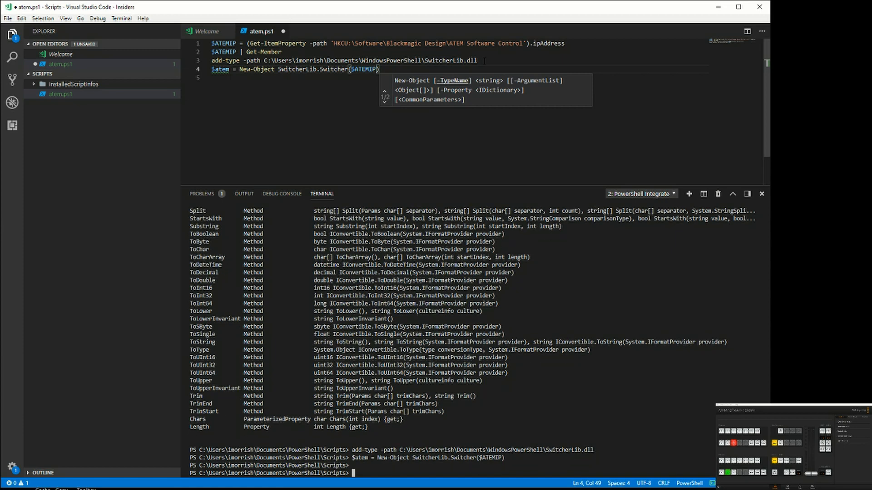
{"action": "key", "text": "Return"}
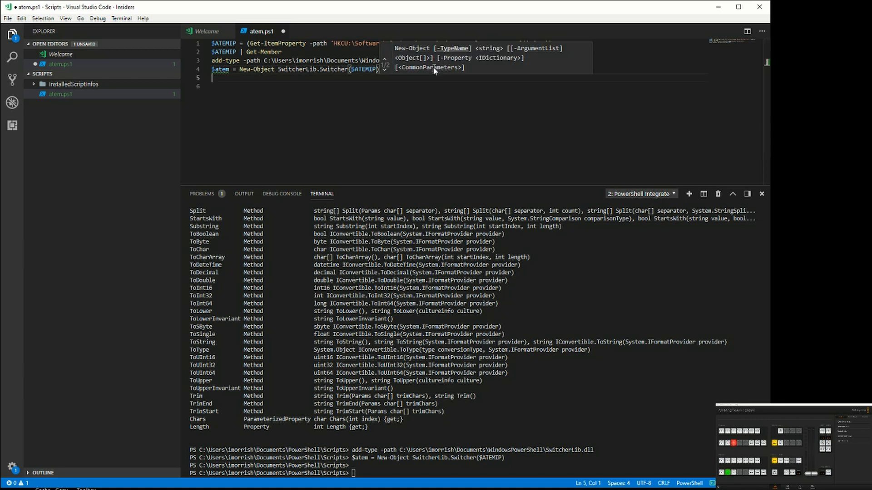
Step: Add line 5 '$atem.connect()' and run it to connect to the switcher
{"action": "type", "text": "$"}
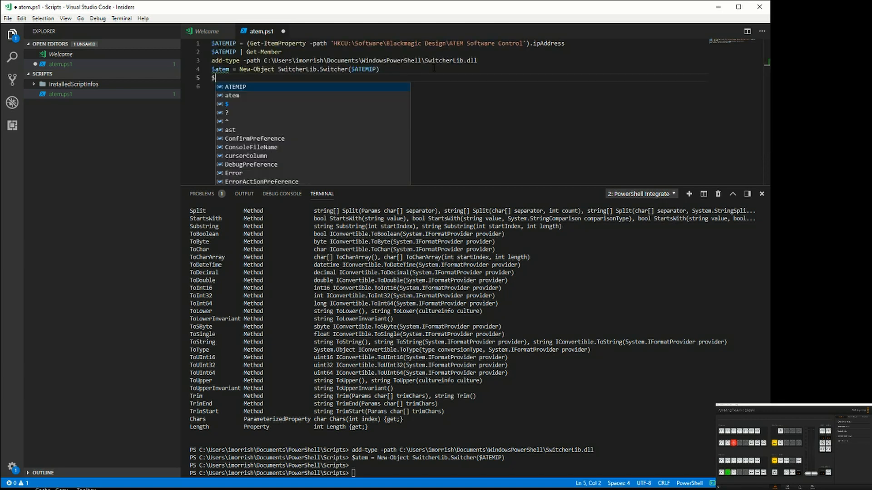
{"action": "type", "text": "atem"}
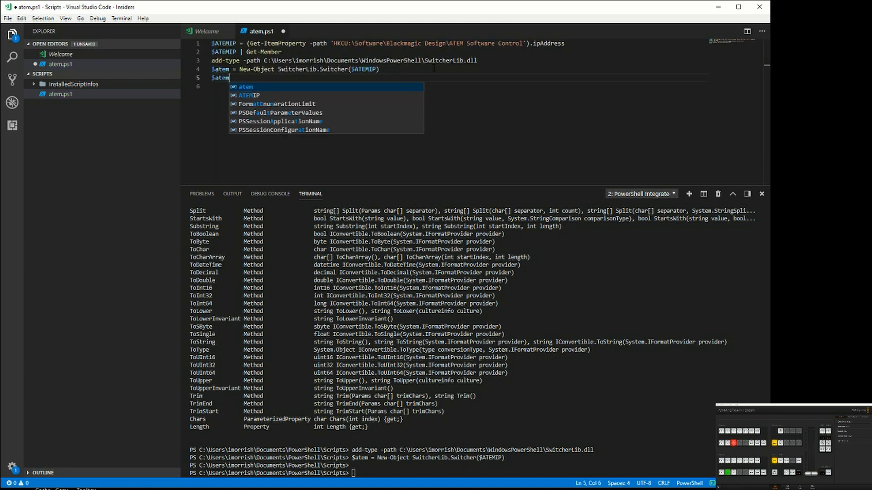
{"action": "type", "text": "."}
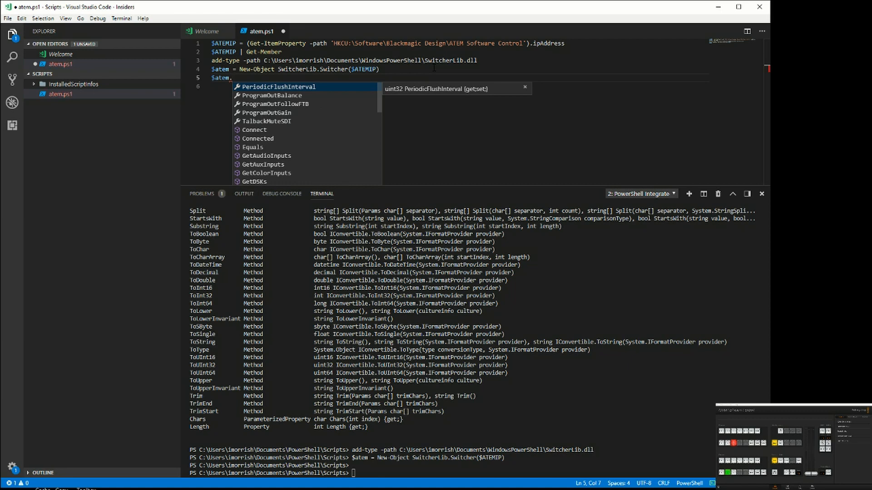
{"action": "mouse_move", "coordinate": [339, 99]}
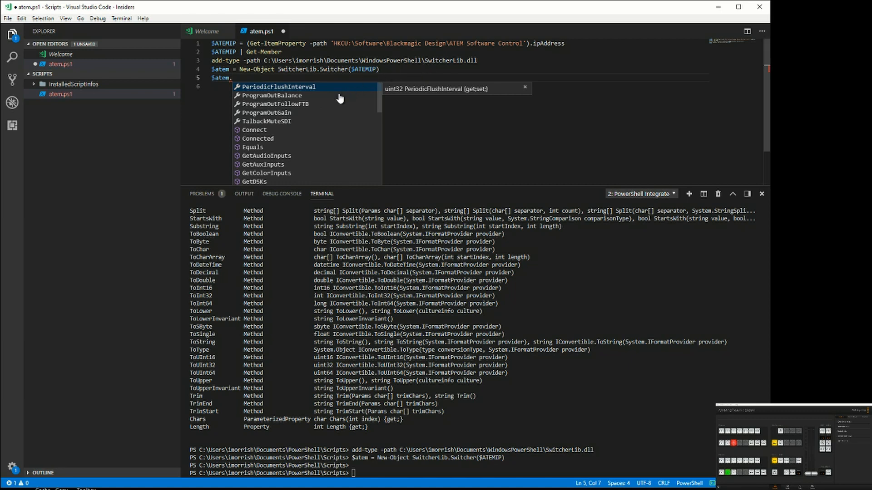
{"action": "type", "text": "connect("}
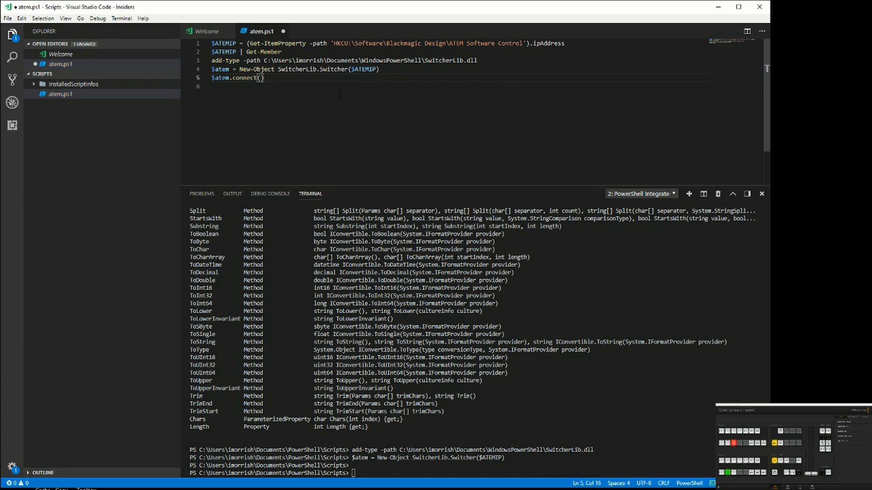
{"action": "key", "text": "Enter"}
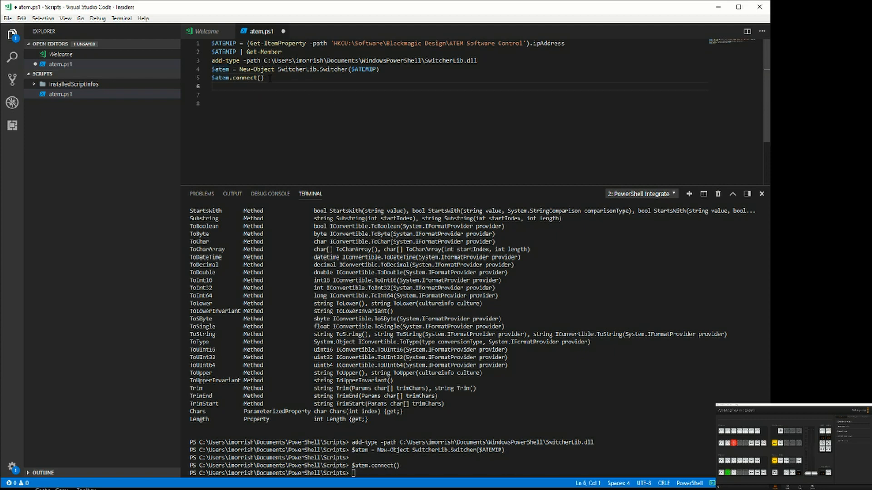
Step: Add line 6 '$atem | get-member' and run it to list the switcher's methods
{"action": "type", "text": "$atem"}
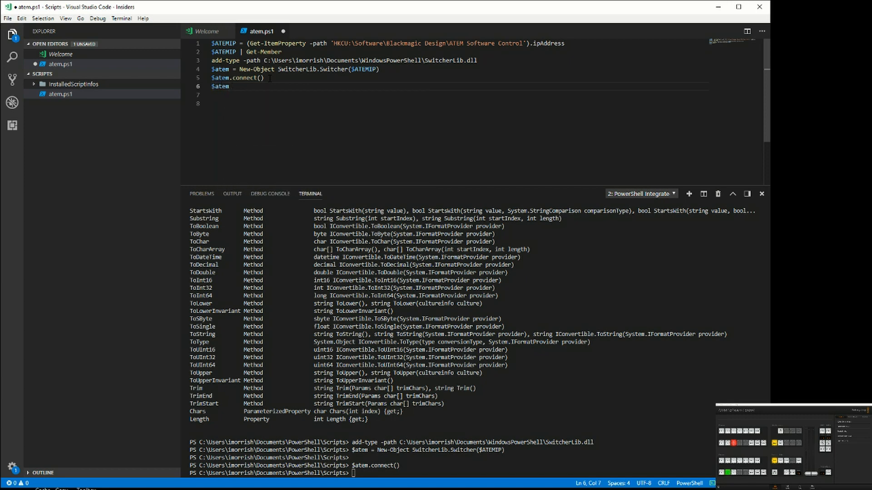
{"action": "type", "text": "| get-member"}
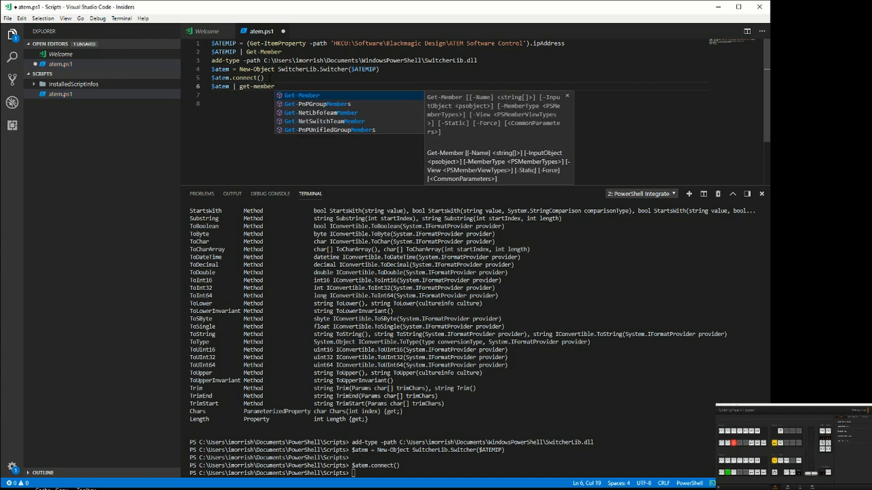
{"action": "key", "text": "Return"}
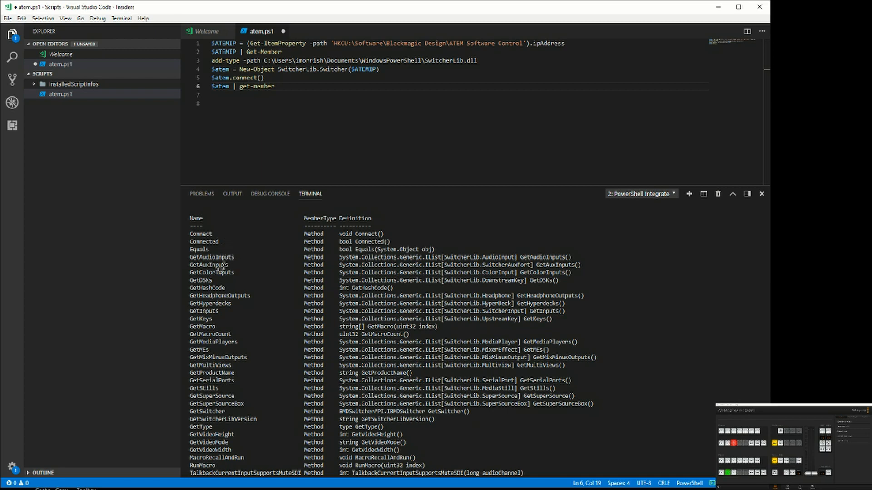
{"action": "mouse_move", "coordinate": [262, 303]}
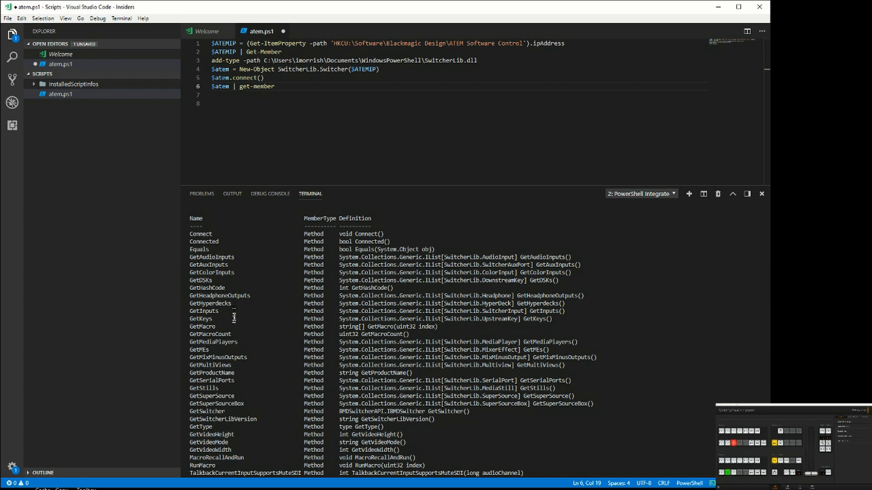
{"action": "mouse_move", "coordinate": [228, 328]}
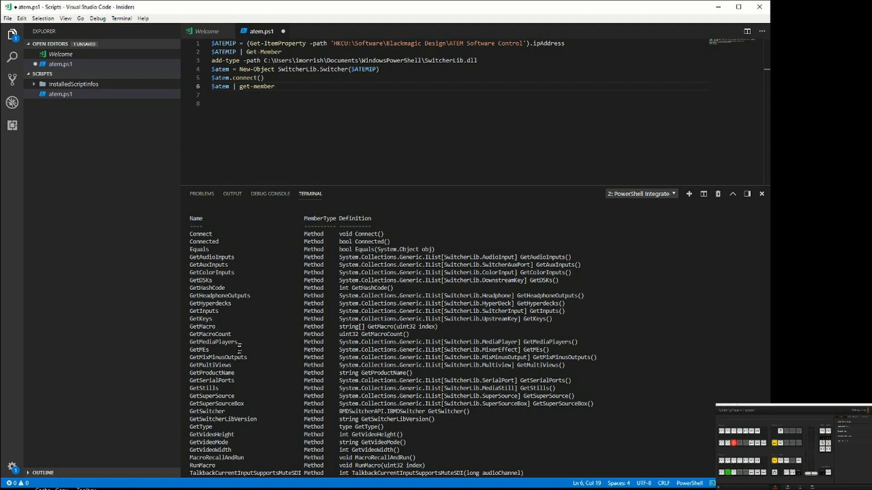
{"action": "mouse_move", "coordinate": [227, 373]}
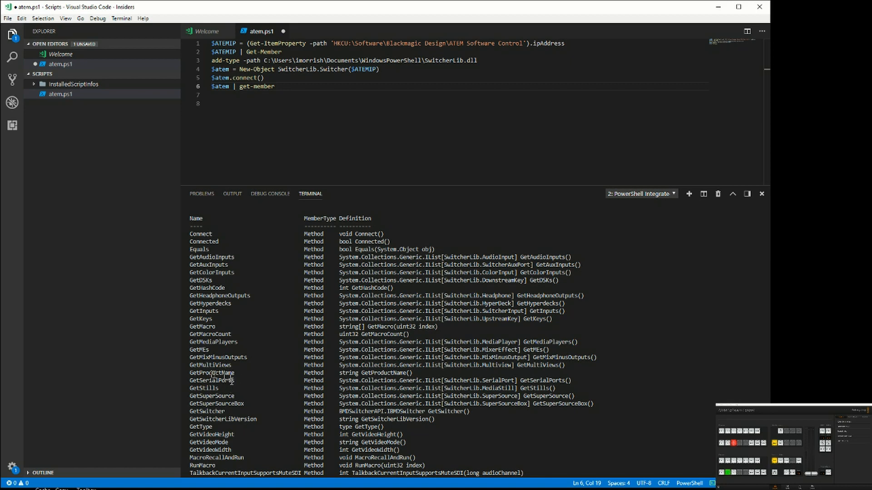
{"action": "mouse_move", "coordinate": [230, 392]}
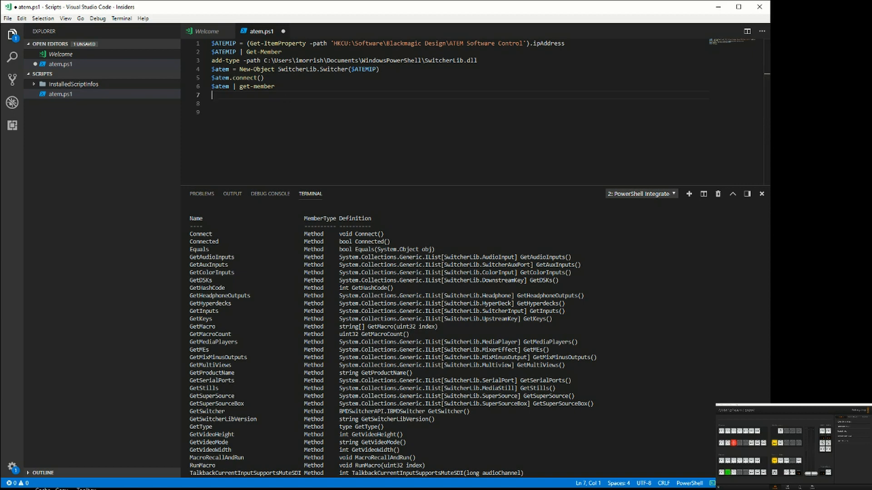
Step: Write line 7 '$mes = $atem.GetMEs()', run it, and begin '$me' on line 8
{"action": "type", "text": "$"}
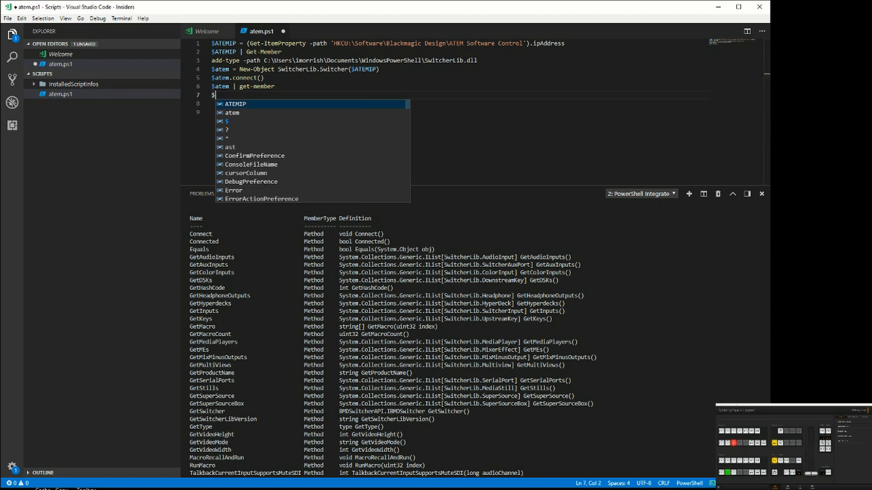
{"action": "type", "text": "atem"}
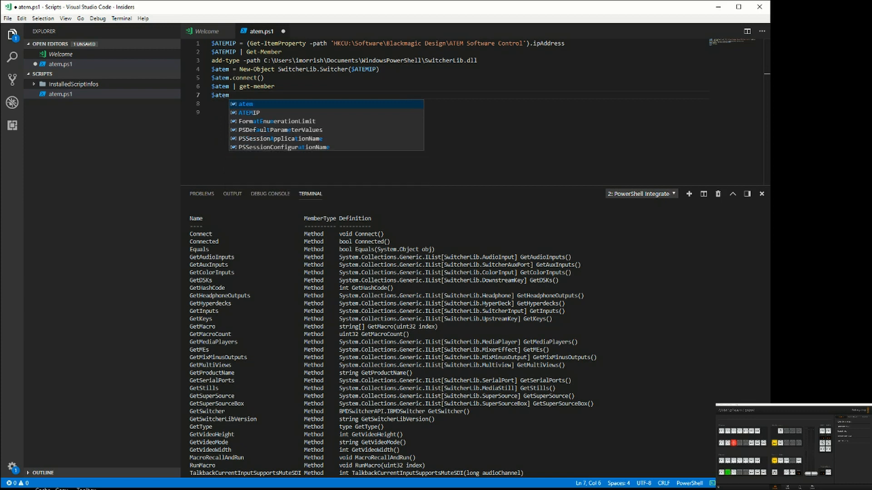
{"action": "type", "text": ".get"}
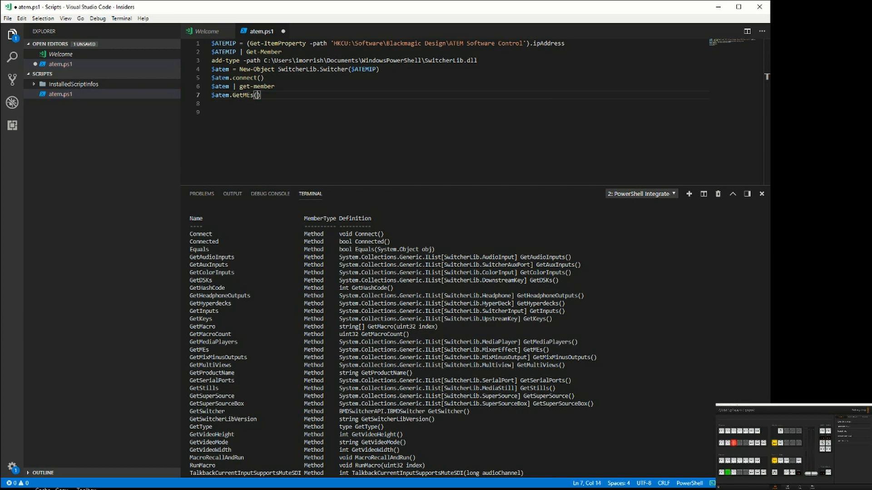
{"action": "left_click", "coordinate": [218, 95]}
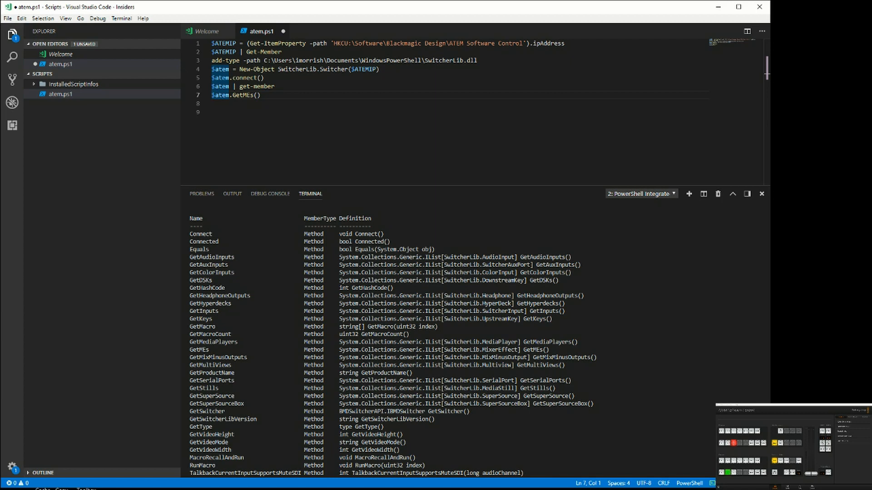
{"action": "type", "text": "$"}
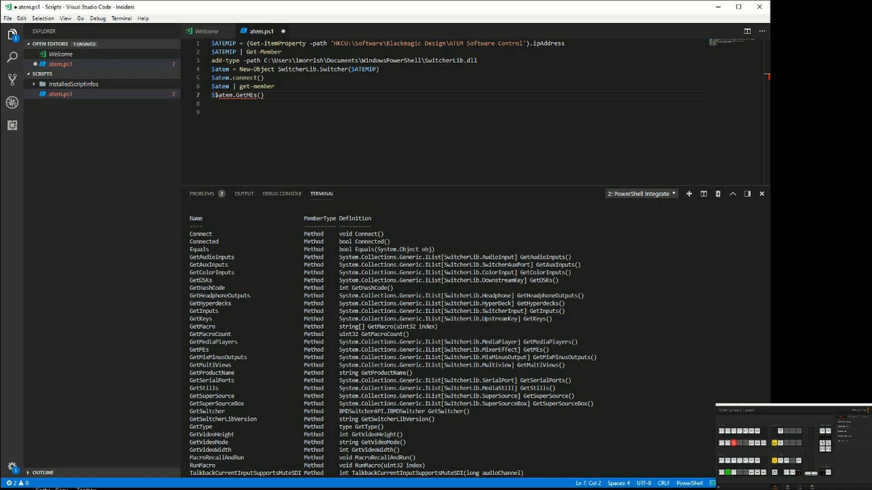
{"action": "type", "text": "mes ="}
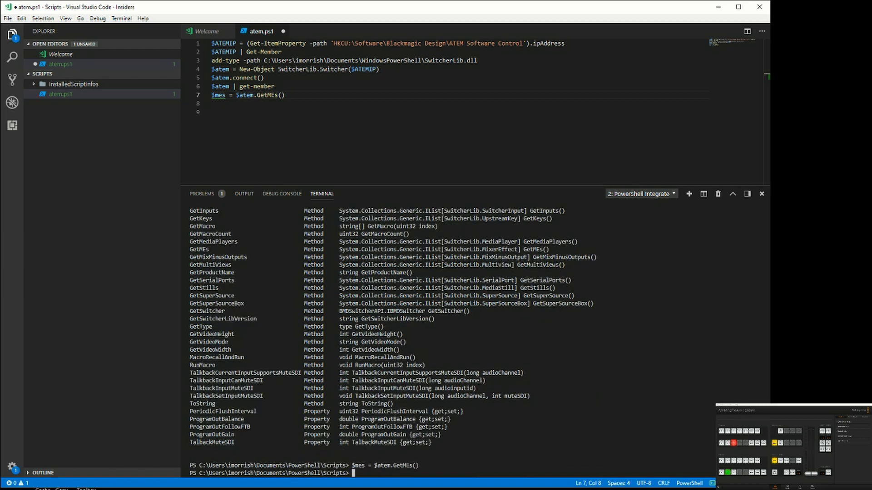
{"action": "left_click", "coordinate": [284, 95]}
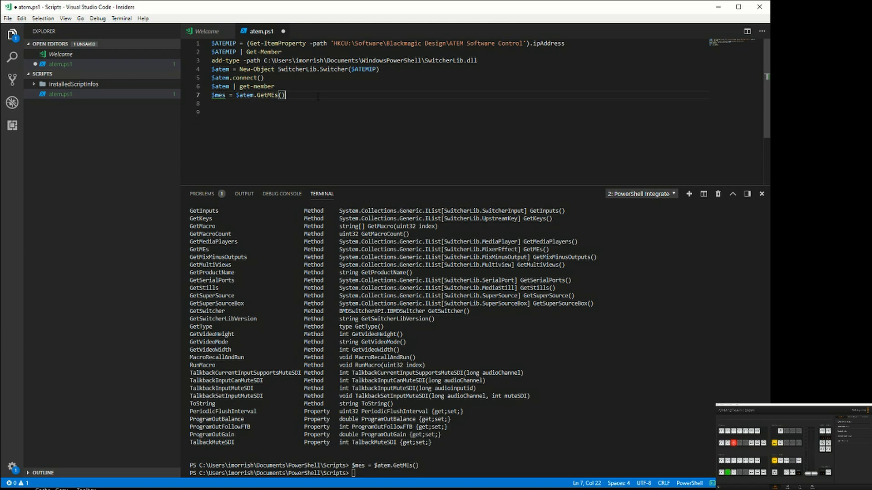
{"action": "type", "text": "$me"}
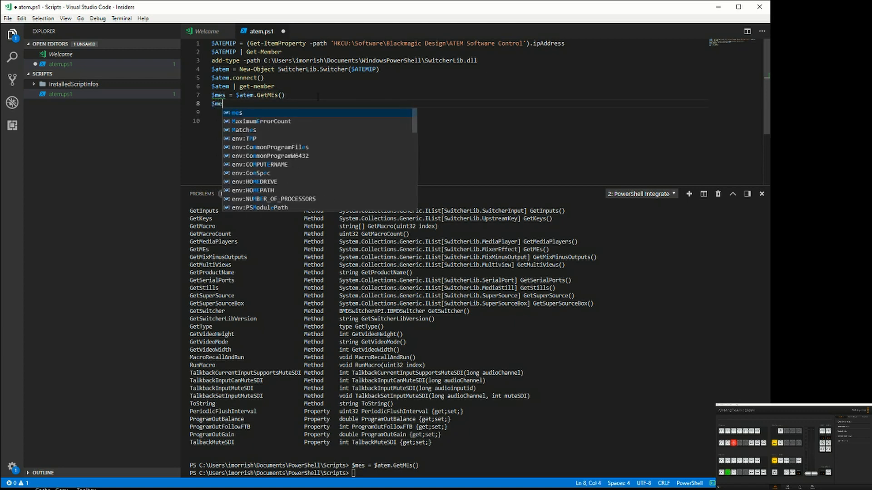
Step: Complete line 8 '$mes' and run it to print the mix effect properties
{"action": "type", "text": "s"}
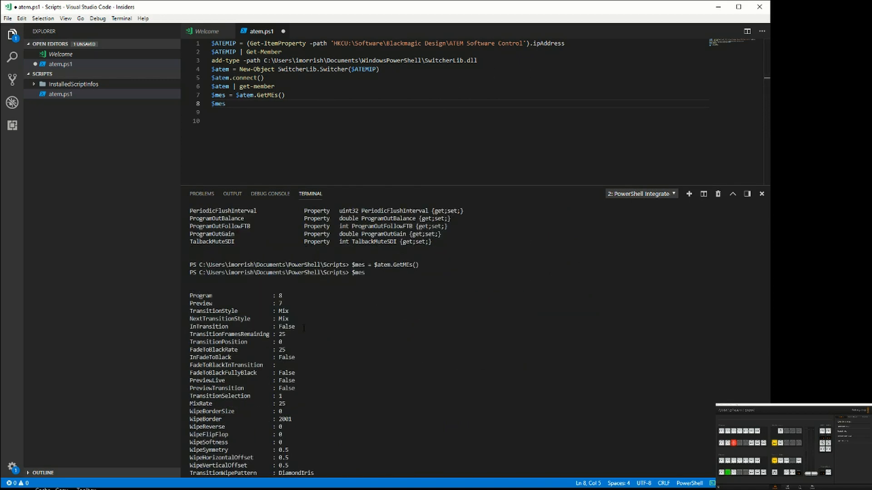
{"action": "scroll", "scroll_direction": "down", "scroll_amount": 3}
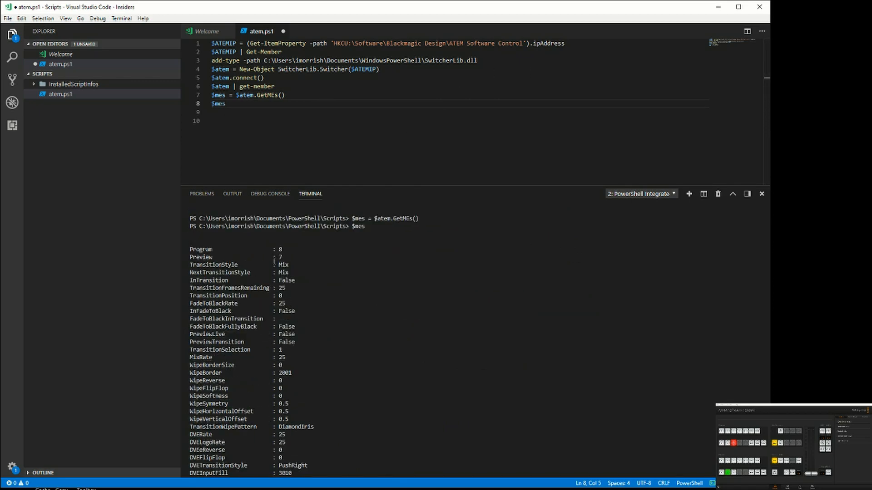
{"action": "mouse_move", "coordinate": [233, 261]}
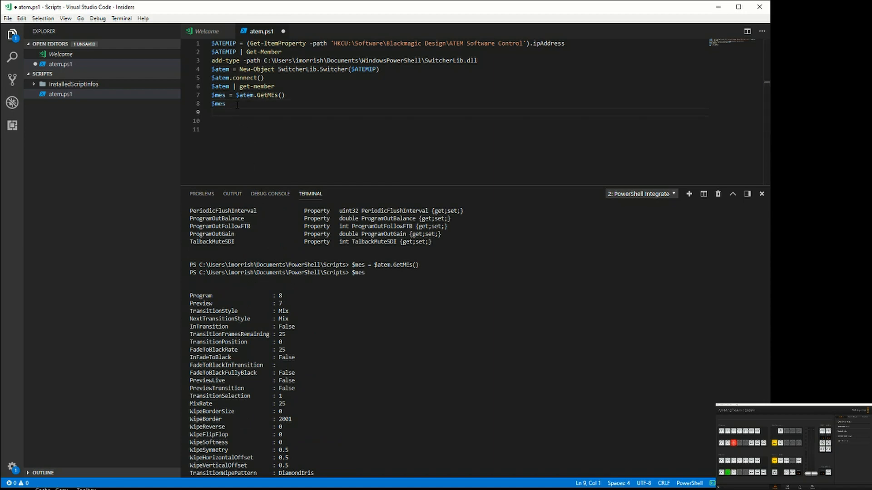
Step: Write line 9 '$me1 = $mes[0]' assigning the first mix effect block
{"action": "type", "text": "$me1"}
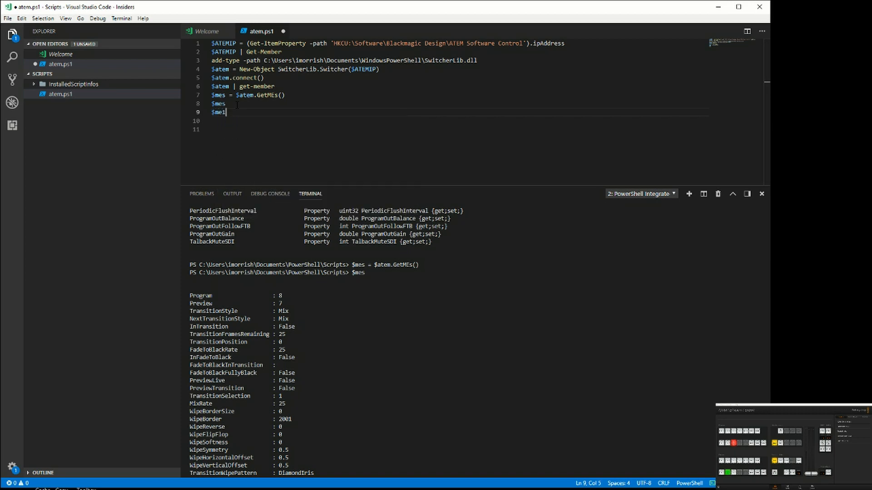
{"action": "type", "text": "="}
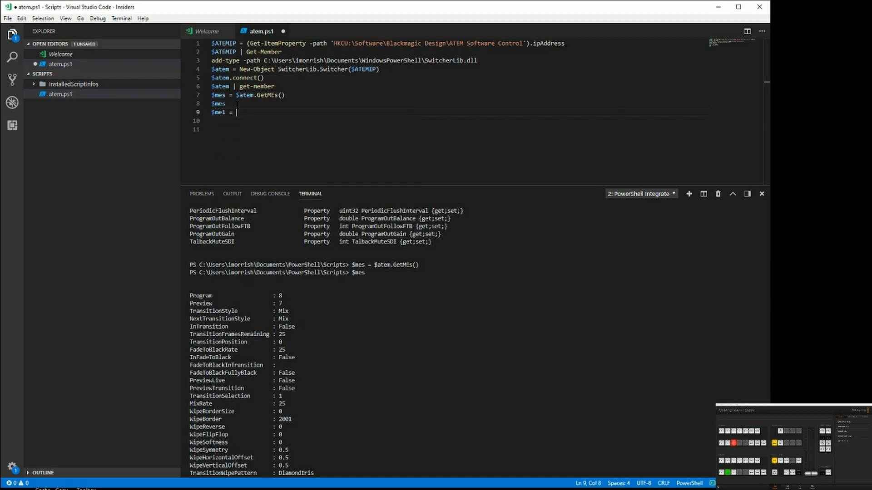
{"action": "type", "text": "[]"}
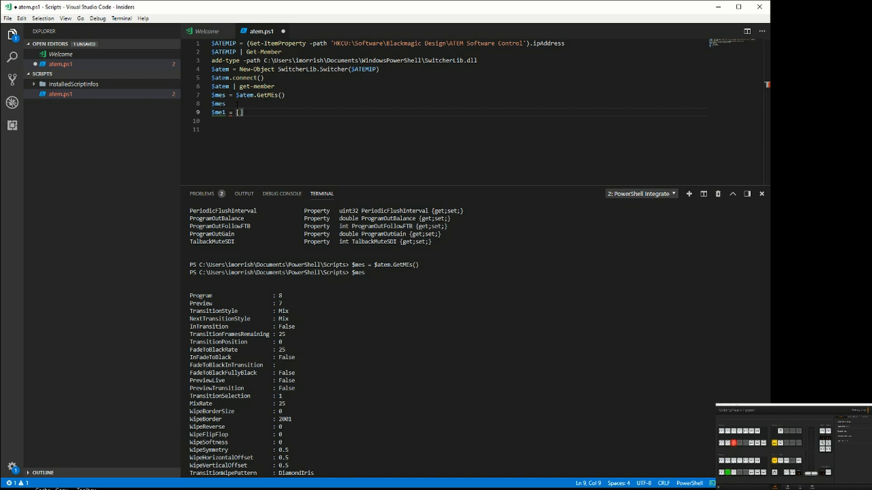
{"action": "key", "text": "Backspace"}
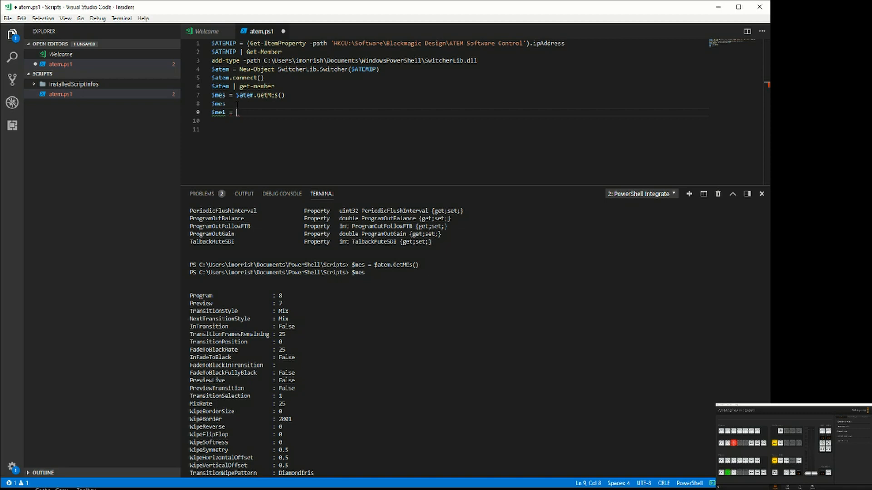
{"action": "type", "text": "me"}
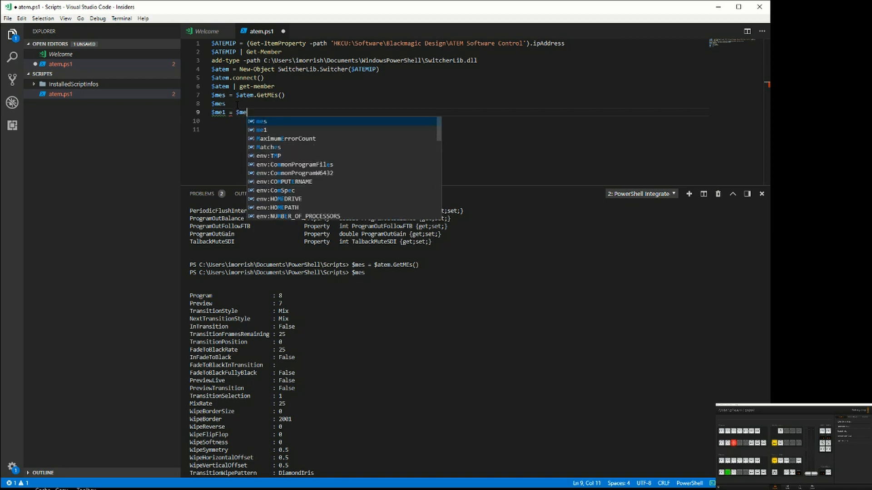
{"action": "type", "text": "s[0]"}
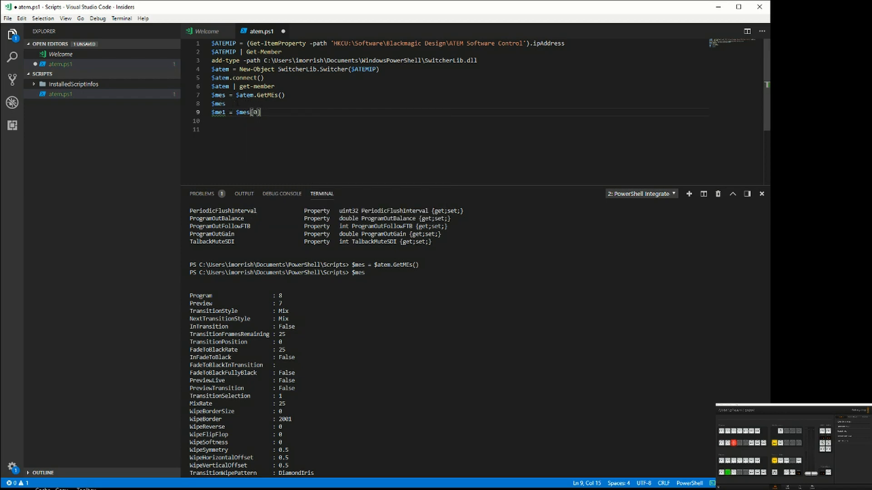
Step: Change line 8 to '$mes.Count' and run both lines, returning 1
{"action": "left_click", "coordinate": [219, 104]}
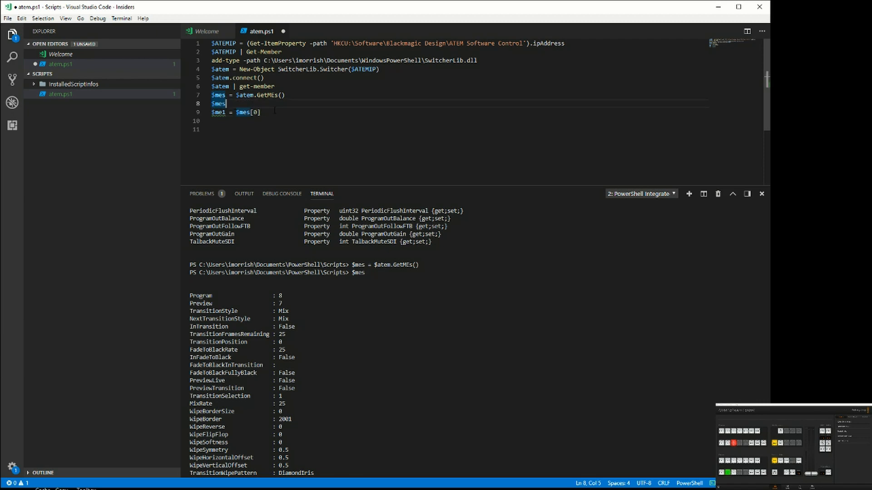
{"action": "type", "text": ".co"}
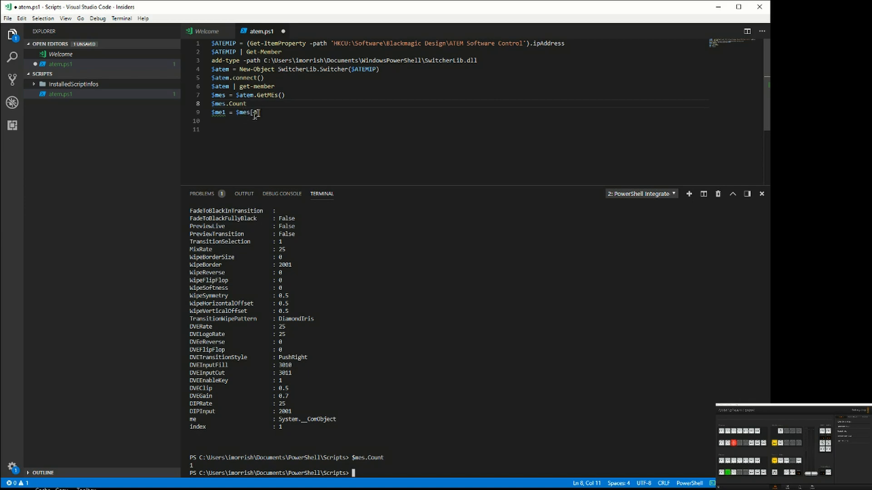
{"action": "type", "text": "0]"}
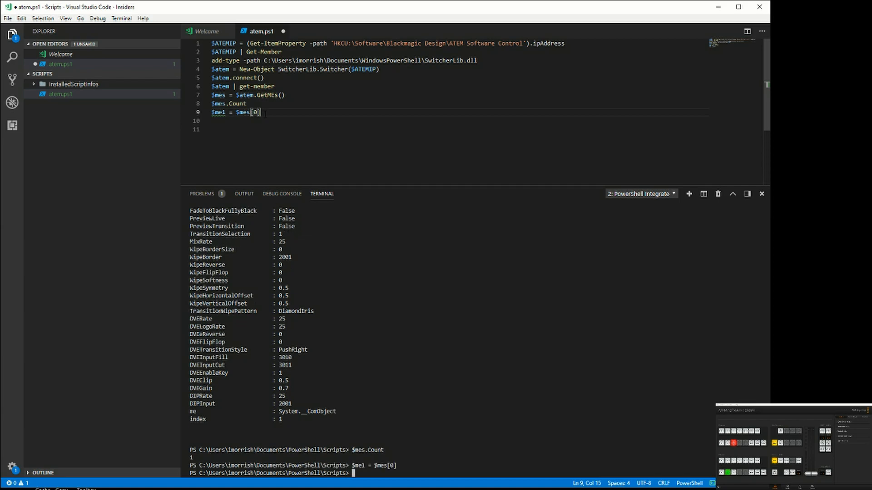
{"action": "mouse_move", "coordinate": [225, 112]}
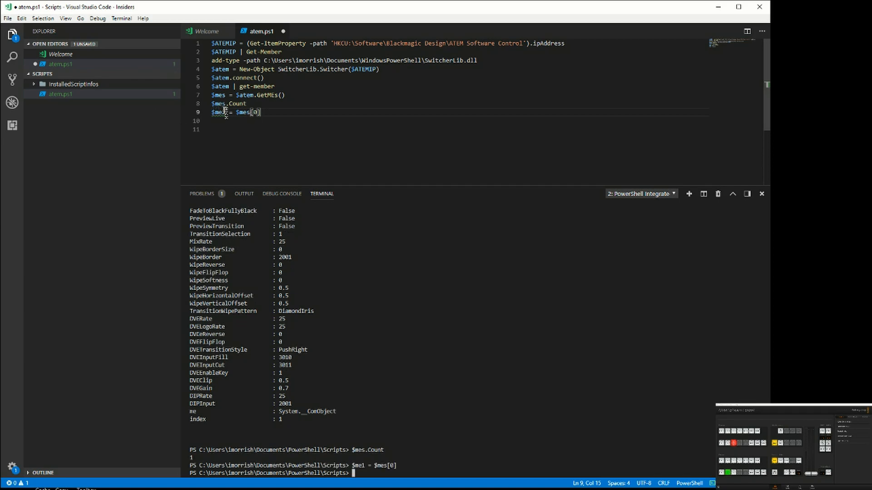
{"action": "double_click", "coordinate": [219, 113]}
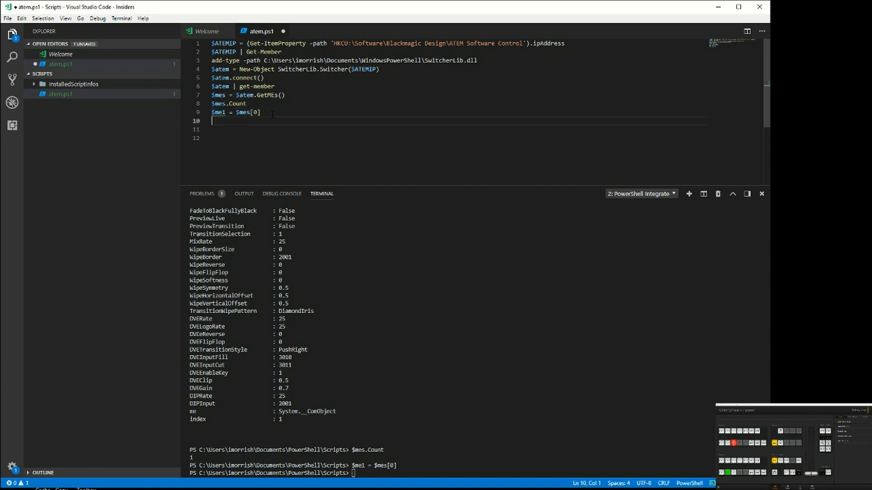
Step: Add line 10 '$me1.Cut()' via IntelliSense and run the cut on the switcher
{"action": "type", "text": "$me1"}
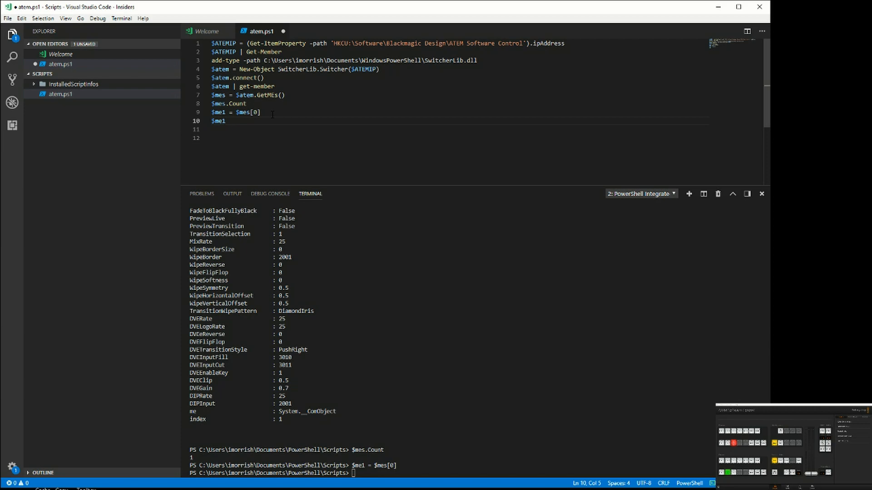
{"action": "type", "text": "."}
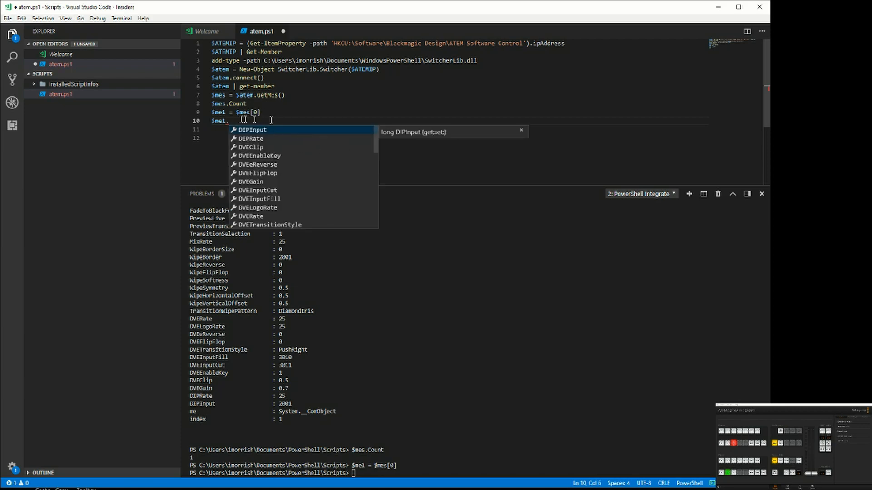
{"action": "mouse_move", "coordinate": [382, 148]}
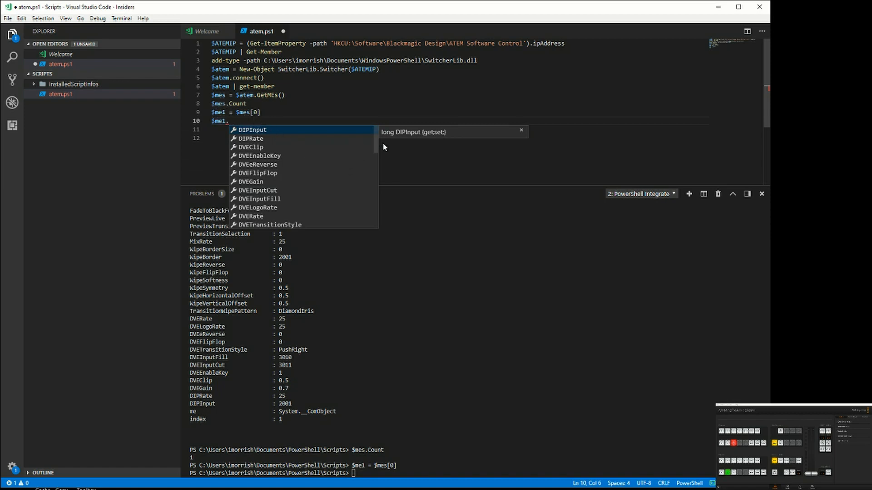
{"action": "scroll", "scroll_direction": "down", "scroll_amount": 3}
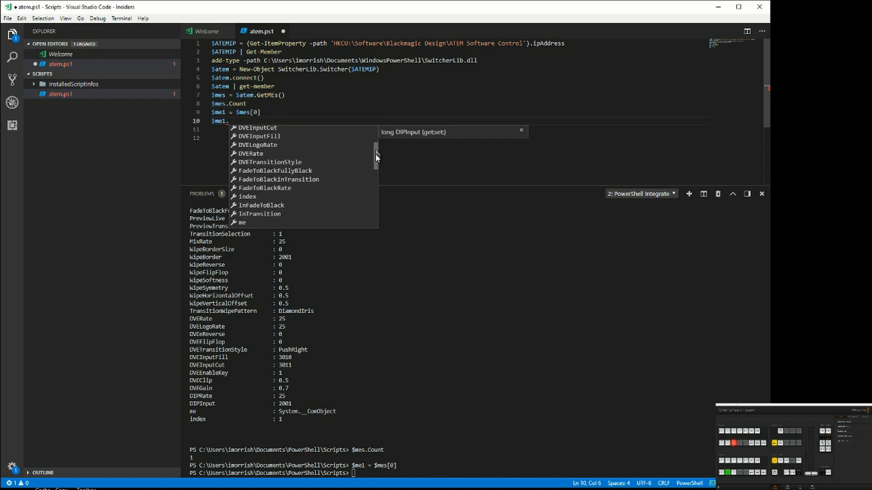
{"action": "scroll", "scroll_direction": "down", "scroll_amount": 3}
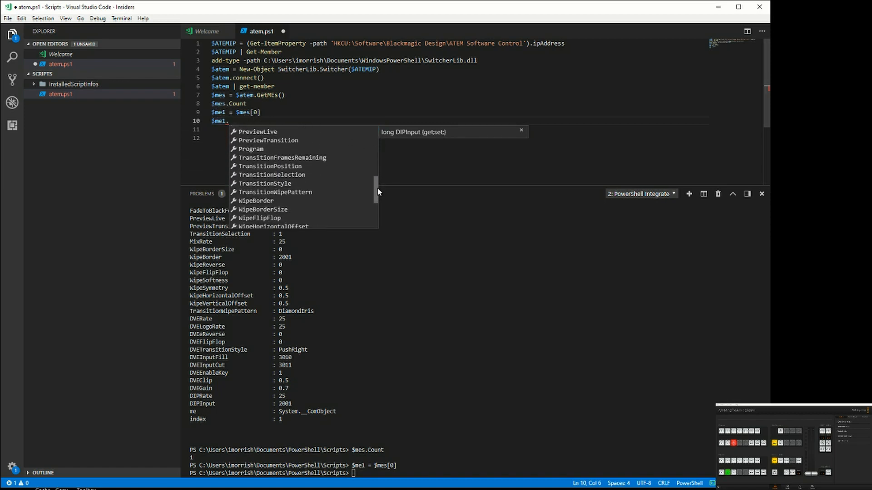
{"action": "scroll", "scroll_direction": "down", "scroll_amount": 3}
{"action": "type", "text": "Cut("}
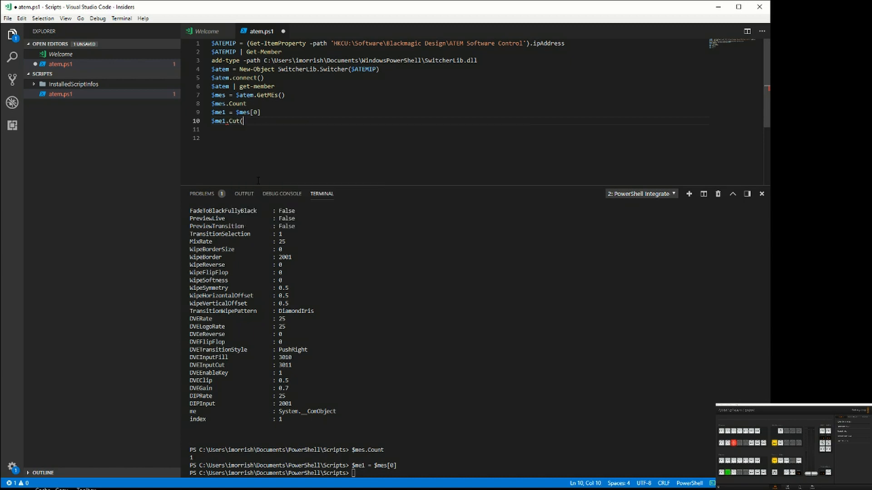
{"action": "type", "text": ")"}
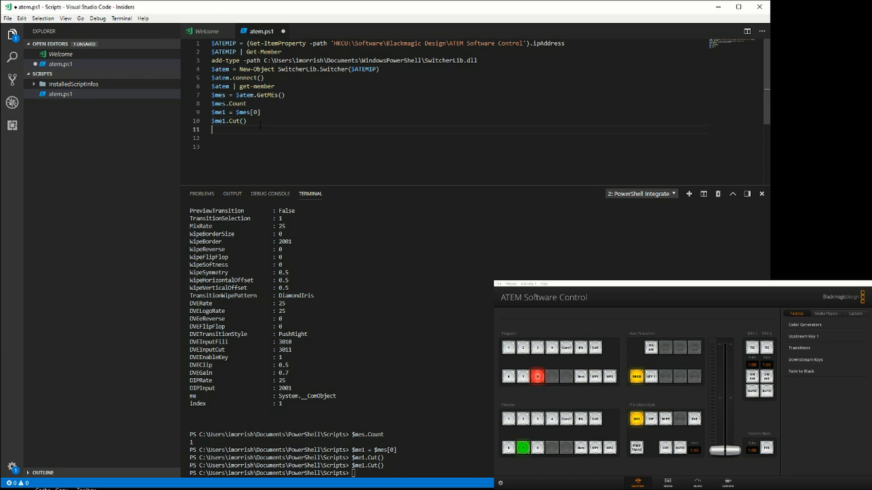
Step: Read $me1.Preview in the terminal, then set it to input 1 and input 2
{"action": "type", "text": "$me"}
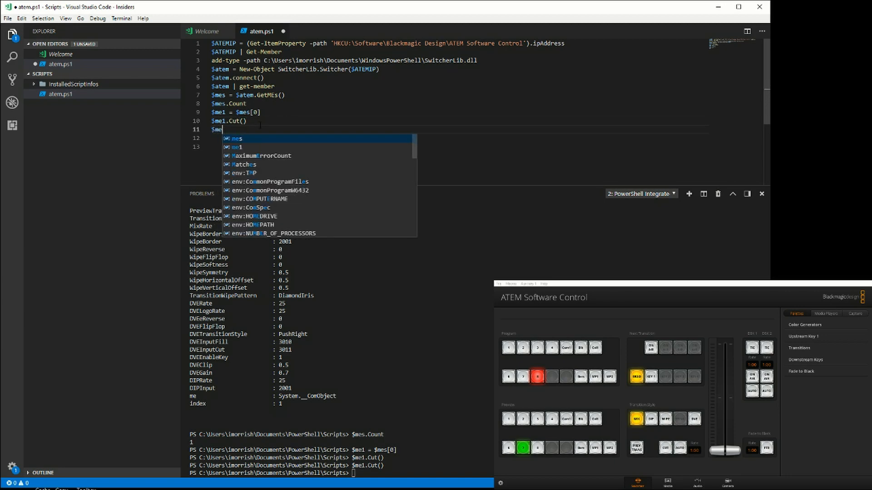
{"action": "type", "text": "1."}
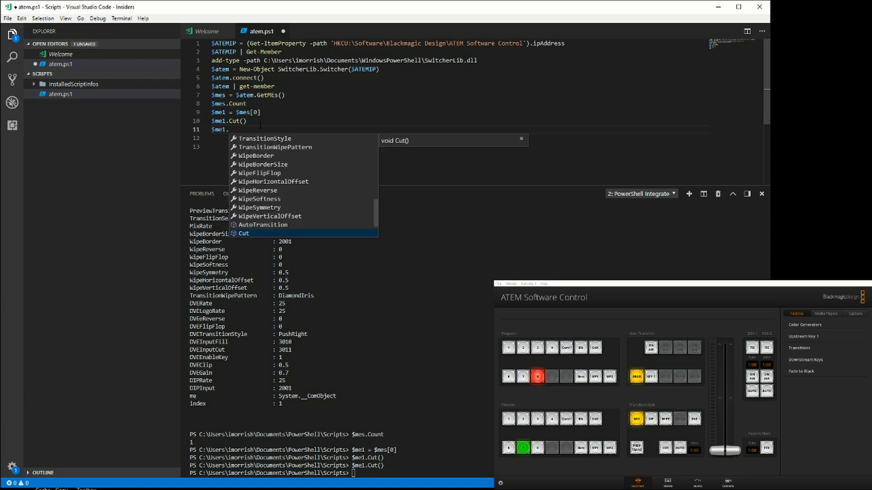
{"action": "type", "text": "p"}
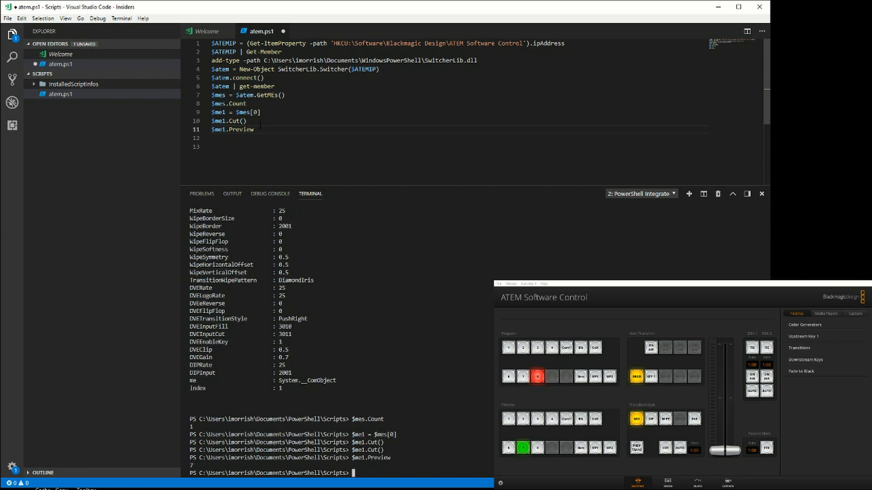
{"action": "type", "text": "$me1.Preview"}
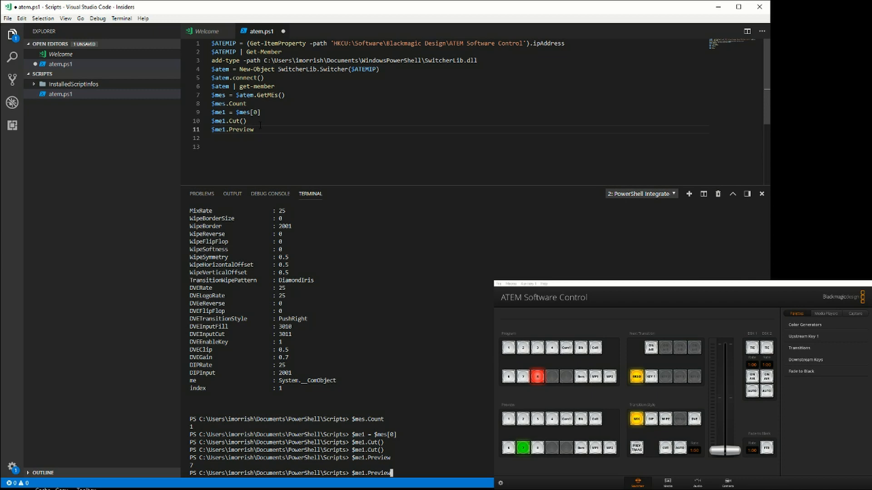
{"action": "type", "text": "= 1"}
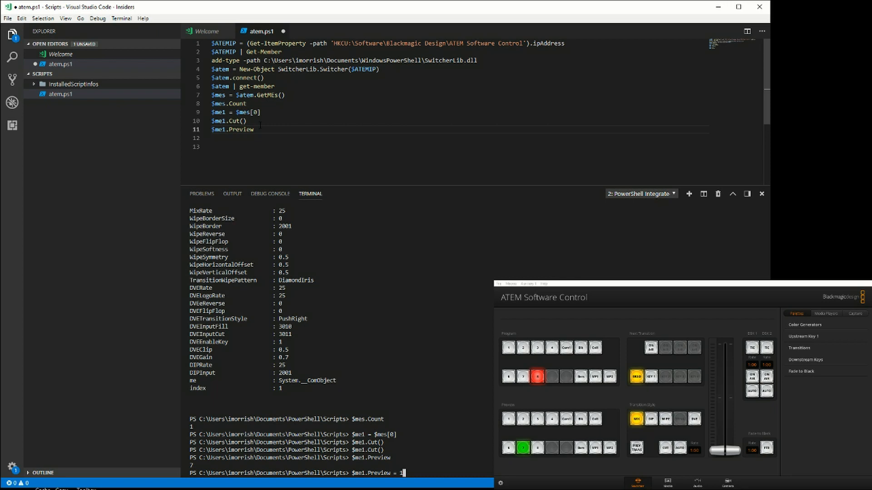
{"action": "key", "text": "Return"}
{"action": "type", "text": "$me1.Preview = 1"}
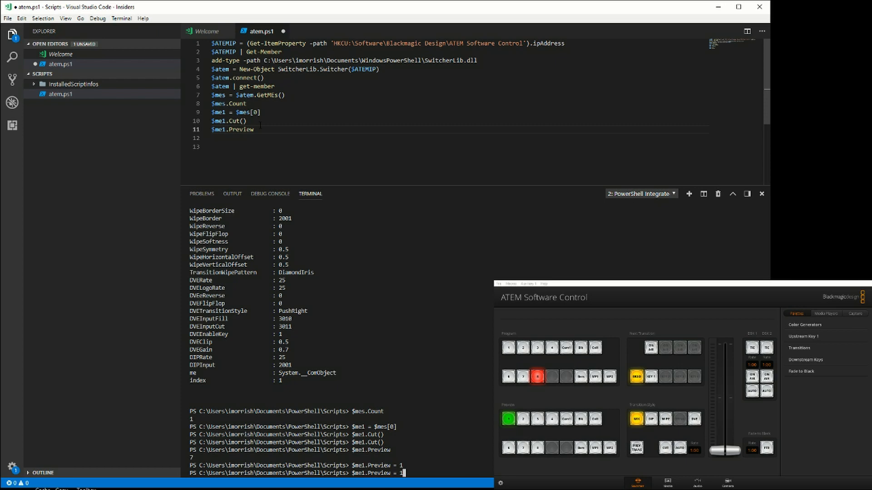
{"action": "type", "text": "2"}
{"action": "key", "text": "Return"}
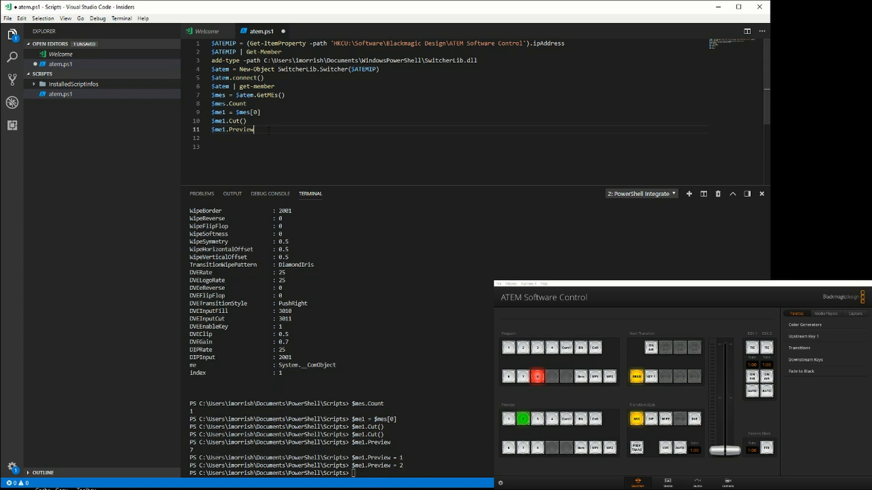
Step: Add line 11 '$me1.Preview =3' to the script
{"action": "type", "text": "=3"}
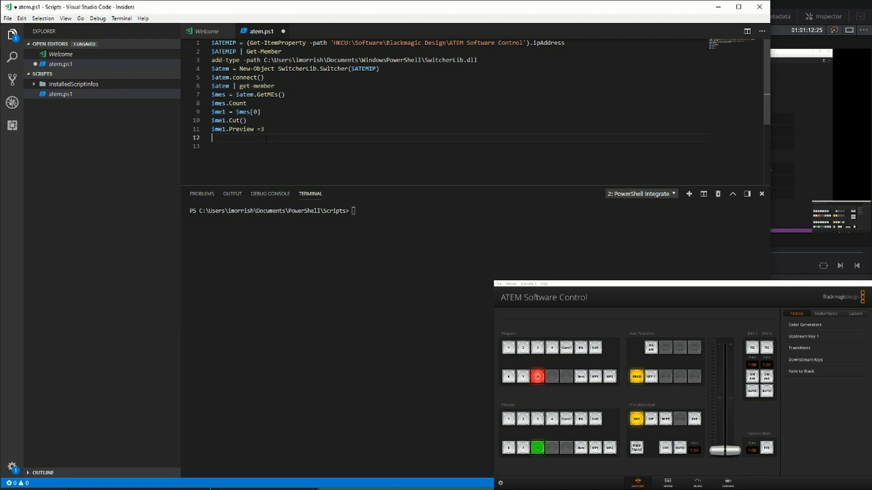
Step: Add line 12 'for($i=0; $i -lt 9; $i++){' with an empty body and closing brace
{"action": "type", "text": "for("}
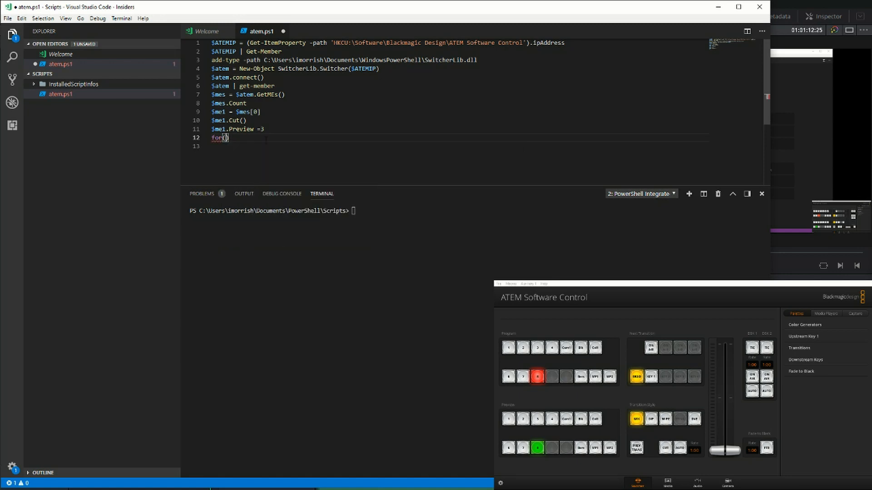
{"action": "type", "text": "$i=0;"}
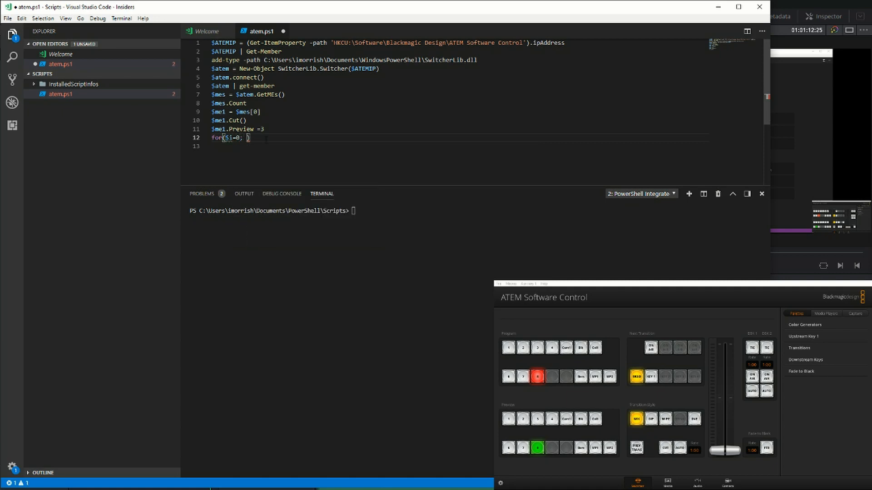
{"action": "type", "text": "$i -lt9"}
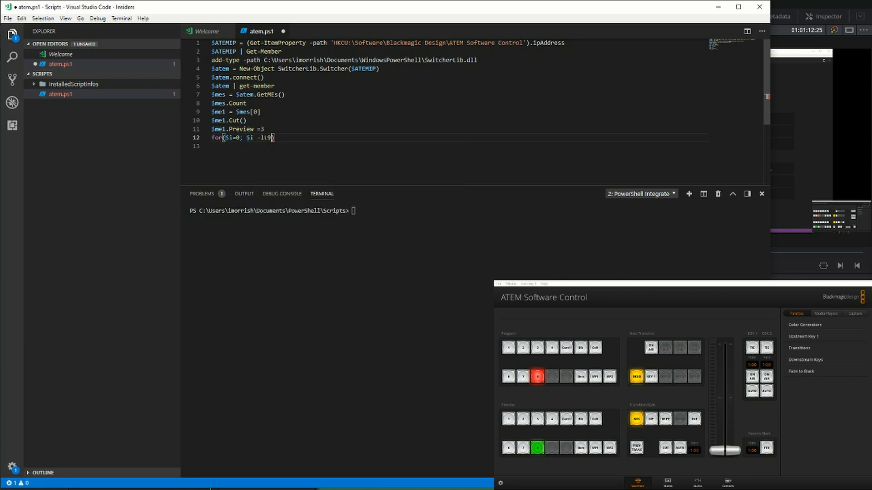
{"action": "type", "text": ";"}
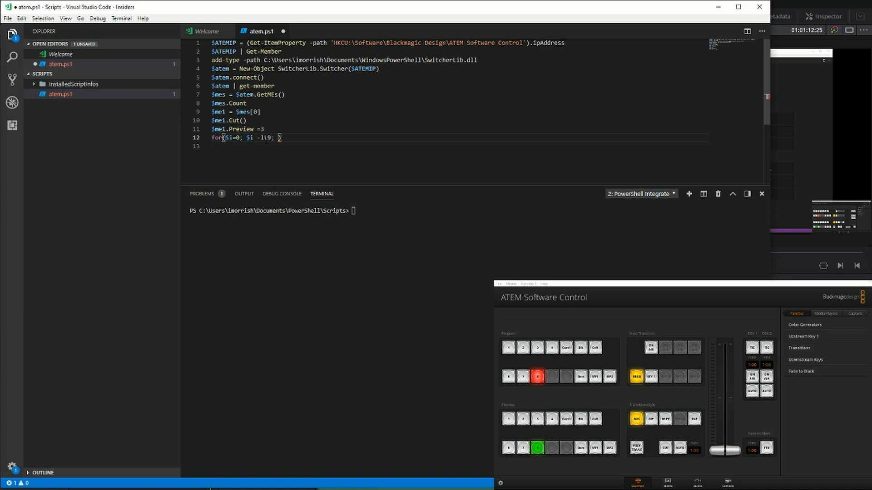
{"action": "type", "text": "$i++"}
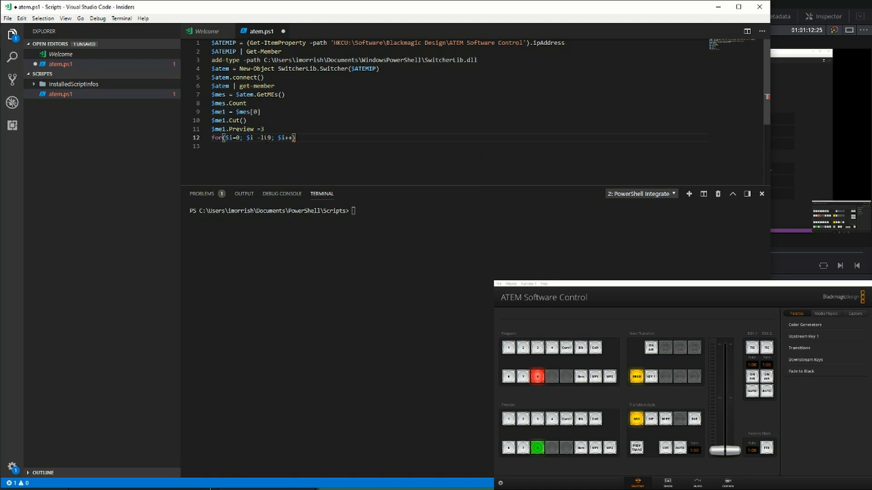
{"action": "type", "text": "{"}
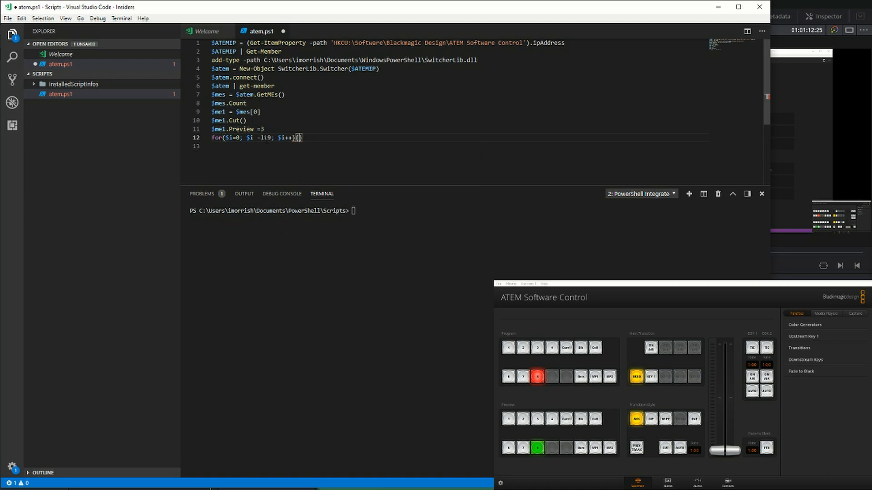
{"action": "key", "text": "Enter"}
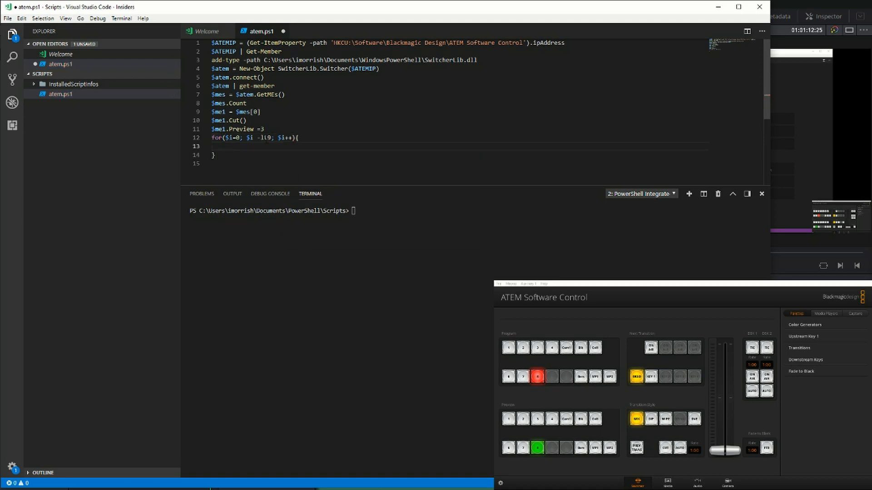
Step: Fill the loop body with '$me1.Preview = $i' followed by 'start-sleep 2'
{"action": "type", "text": "$me1"}
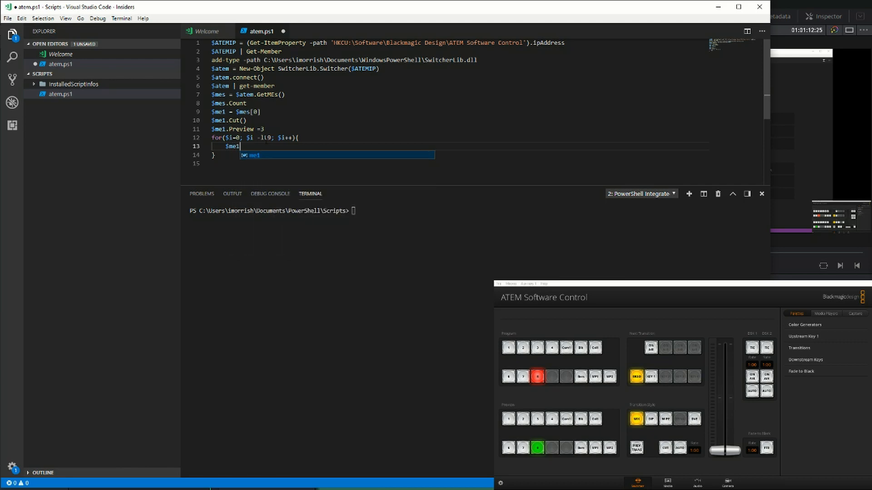
{"action": "type", "text": ".p"}
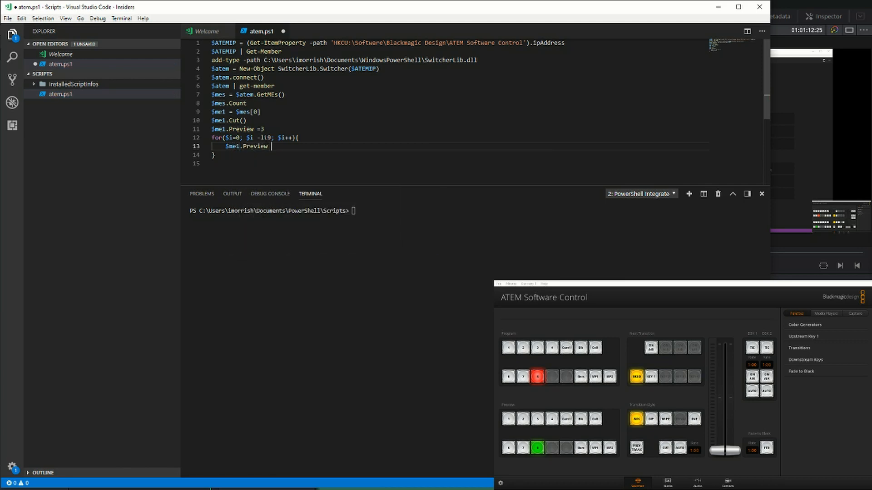
{"action": "type", "text": "= $i"}
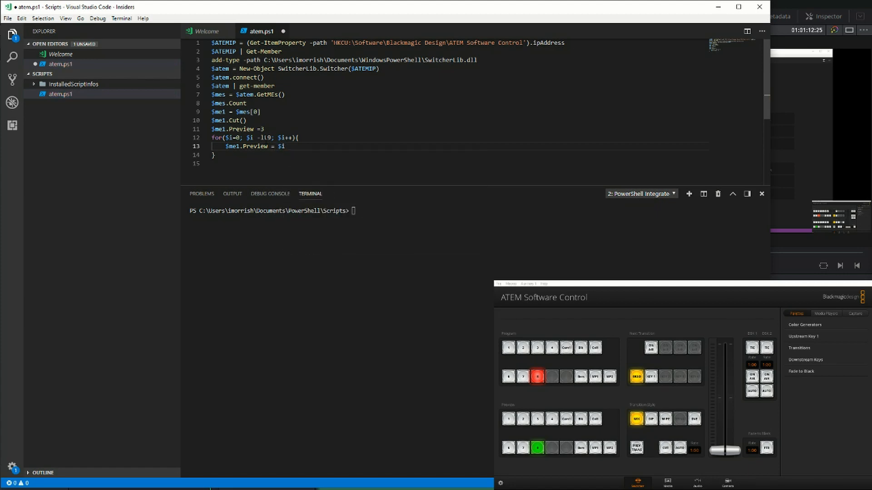
{"action": "key", "text": "Enter"}
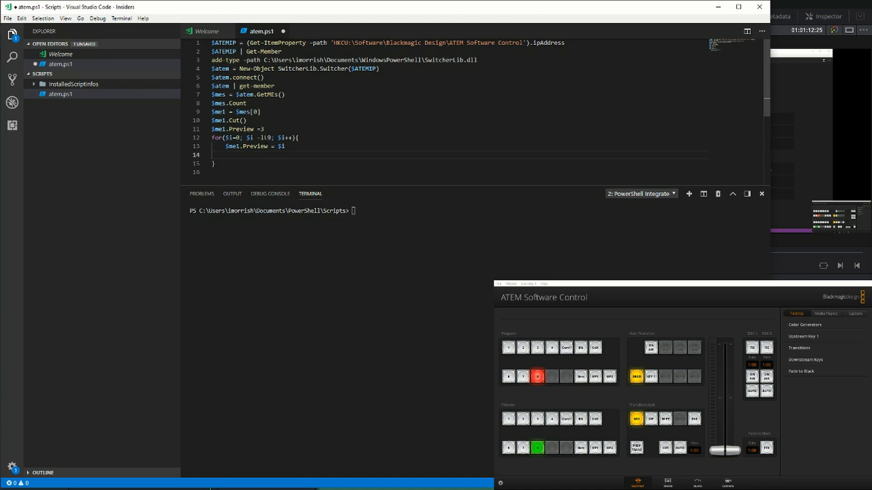
{"action": "type", "text": "start-loop"}
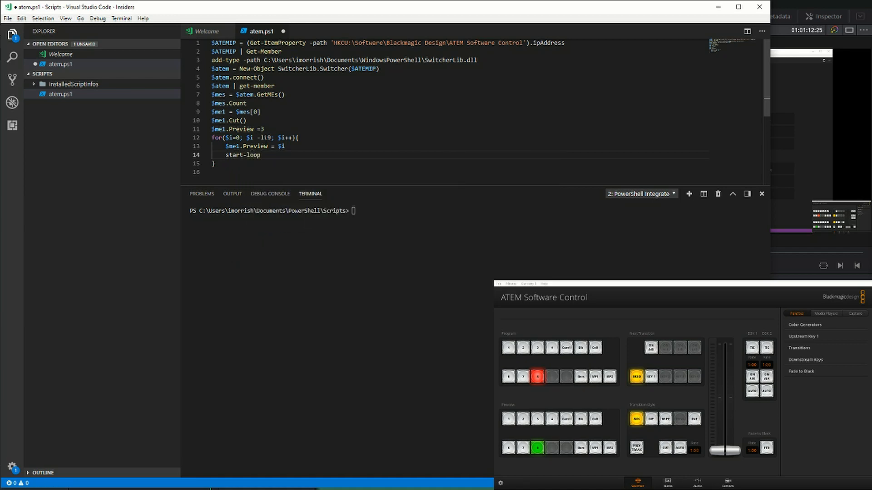
{"action": "type", "text": "start-slee"}
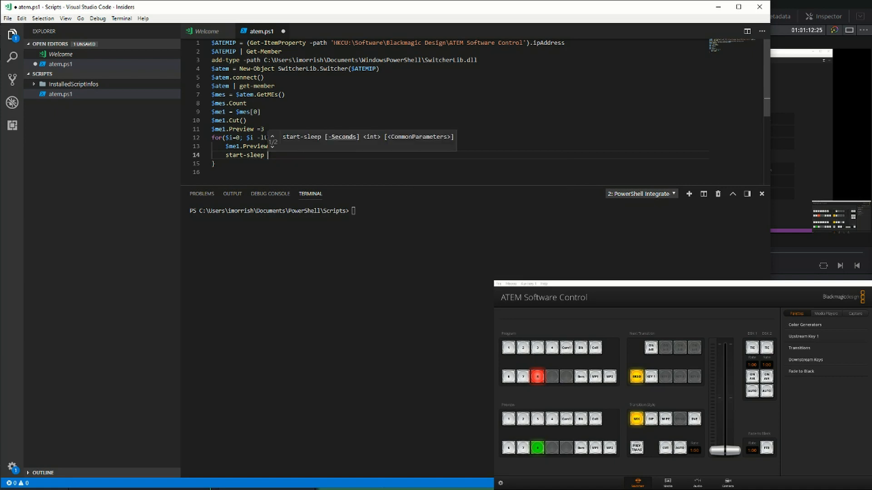
{"action": "type", "text": "2"}
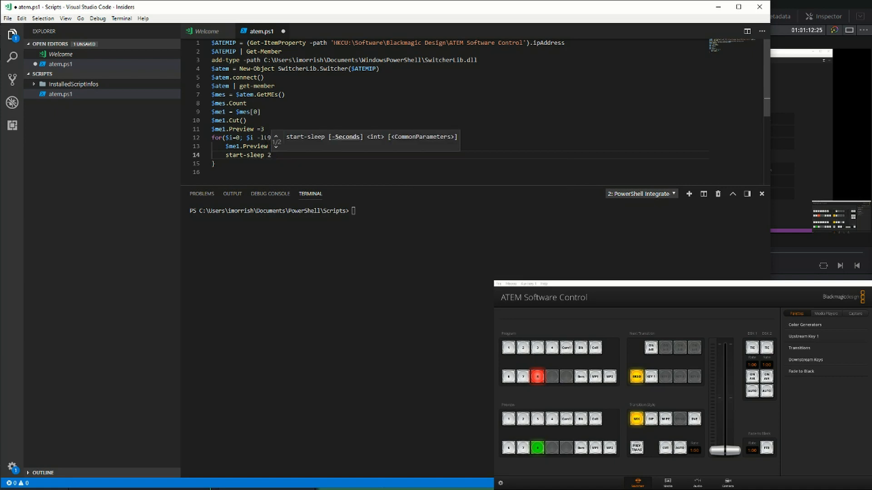